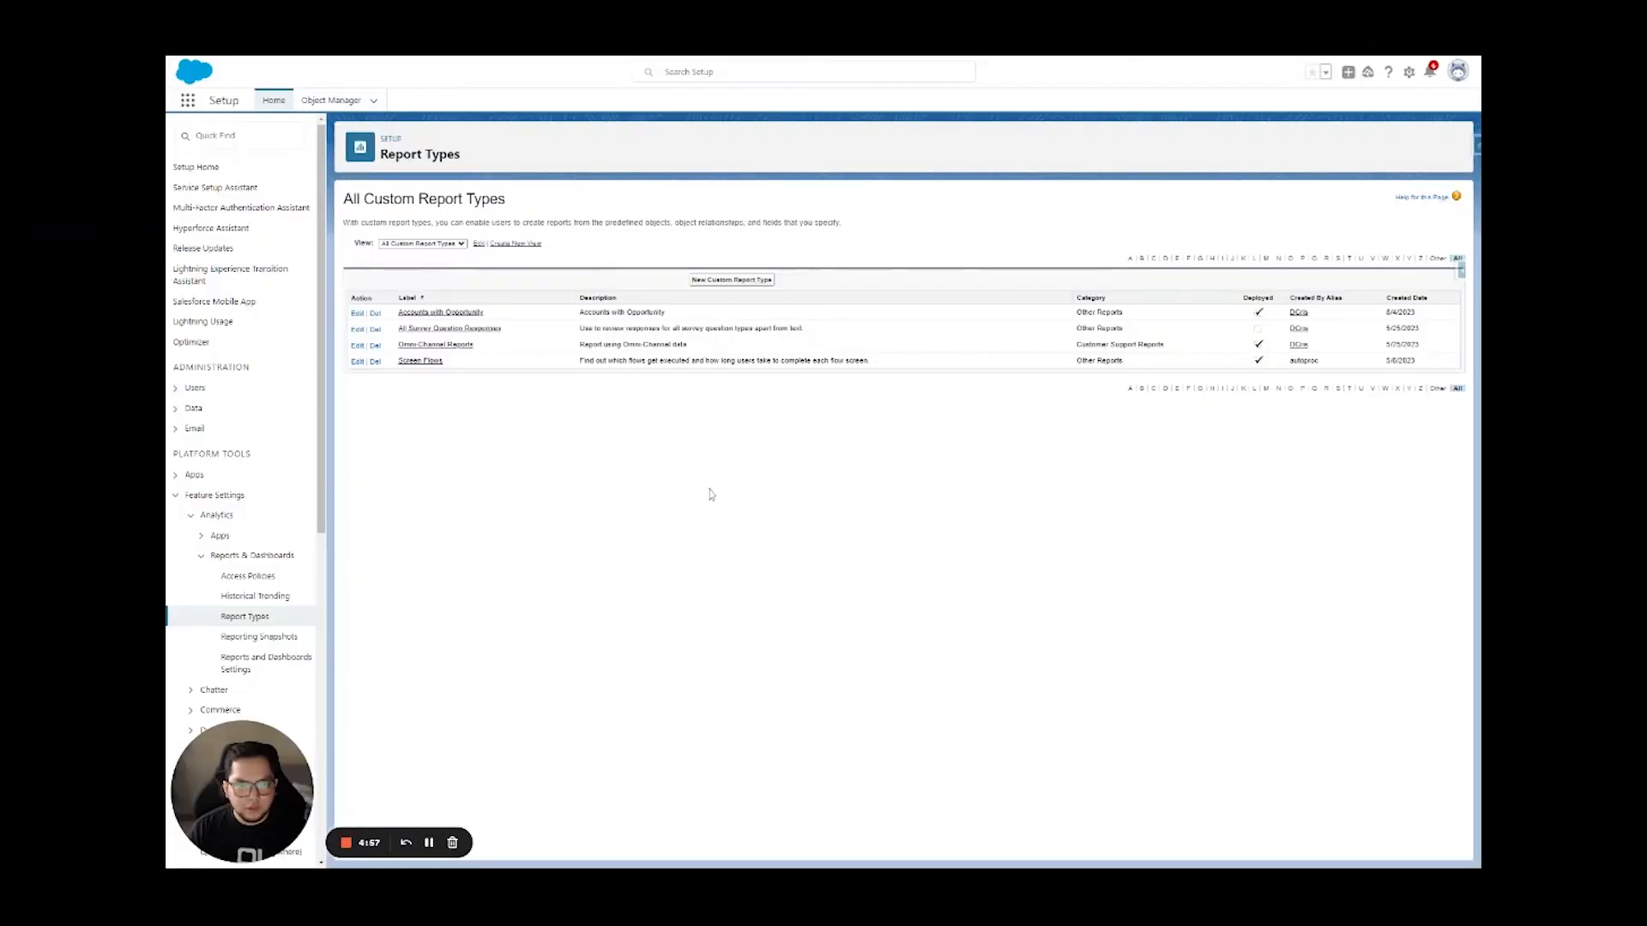
pyautogui.moveTo(667, 471)
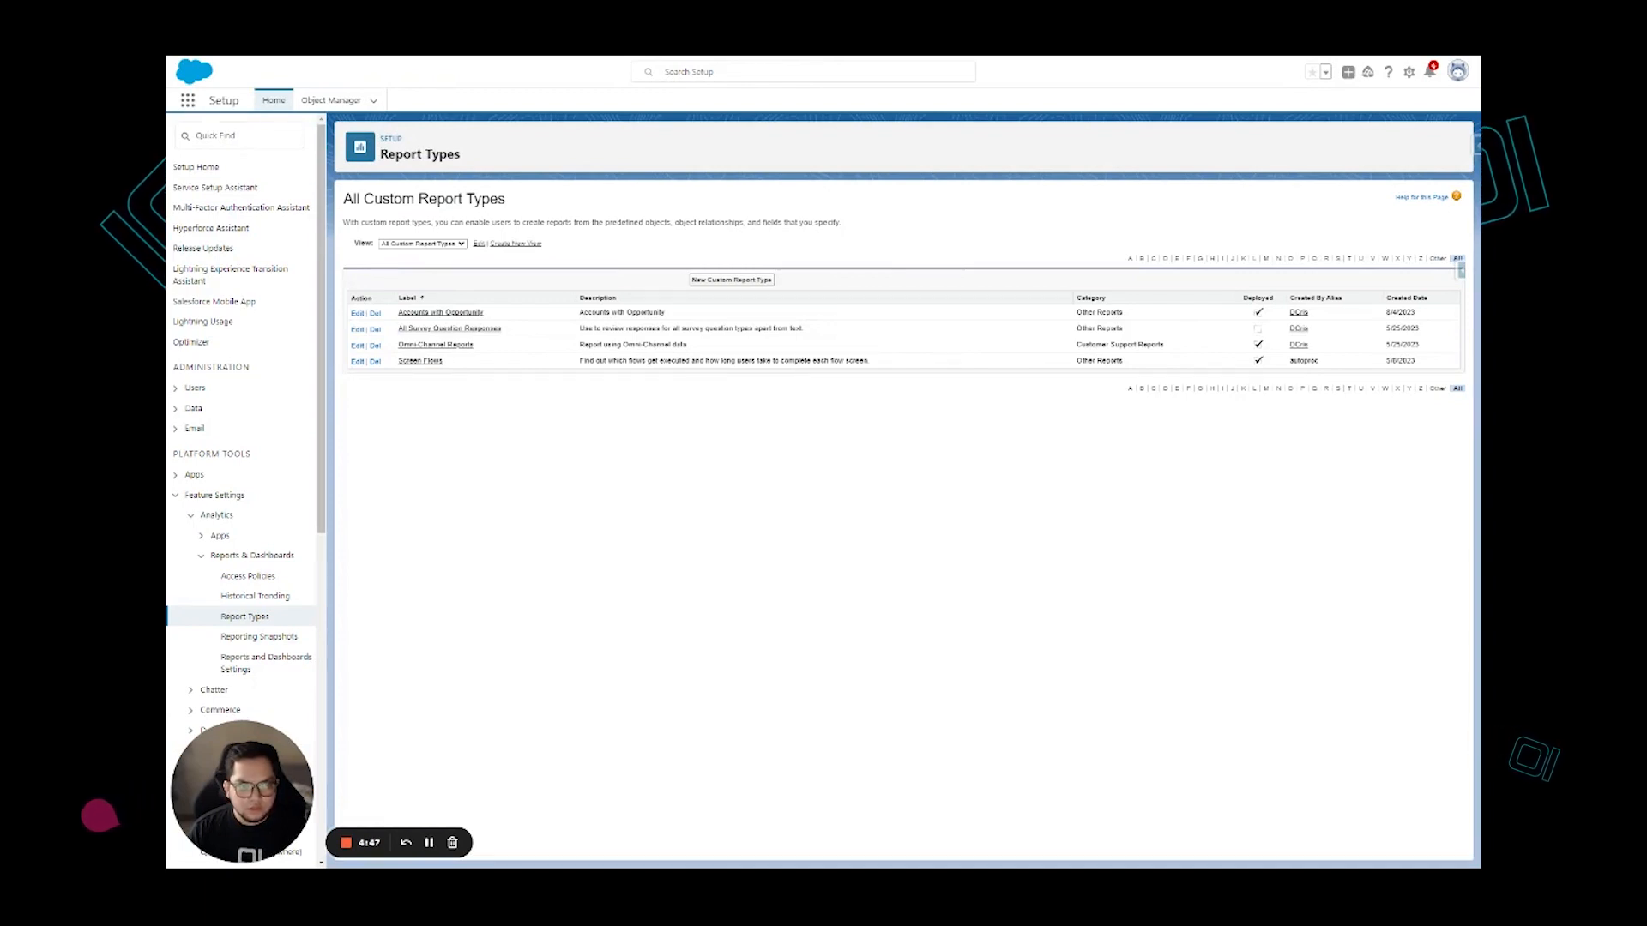
# Filter the Setup Quick Find menu with 'report' to show report-related entries.
pyautogui.write('rep')
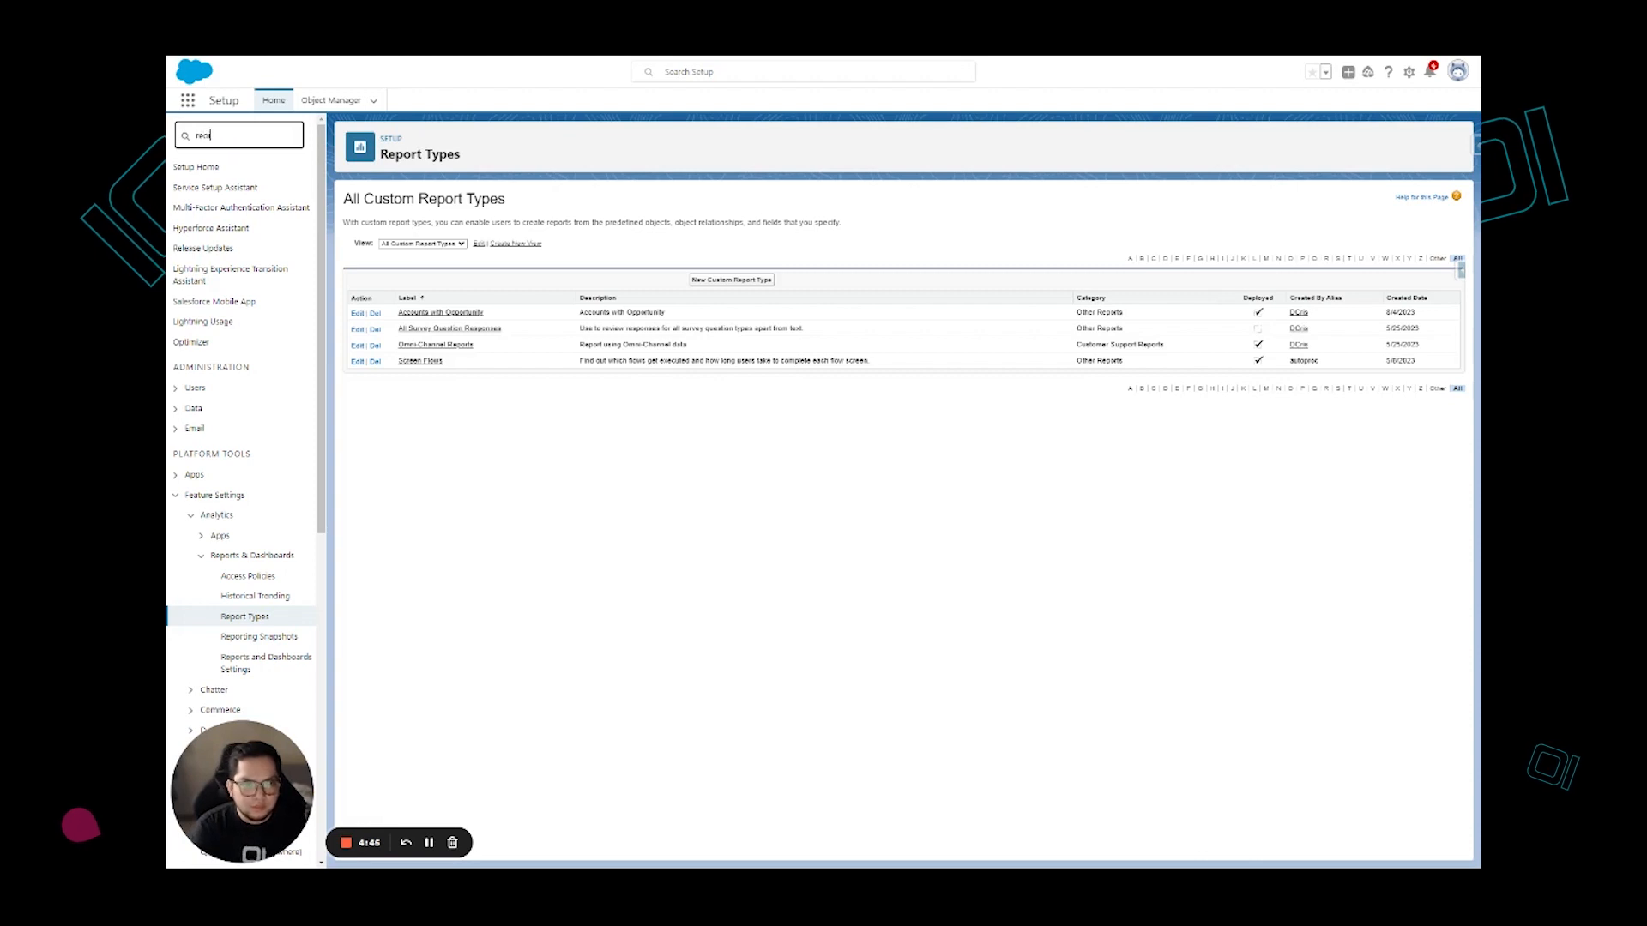
pyautogui.write('report')
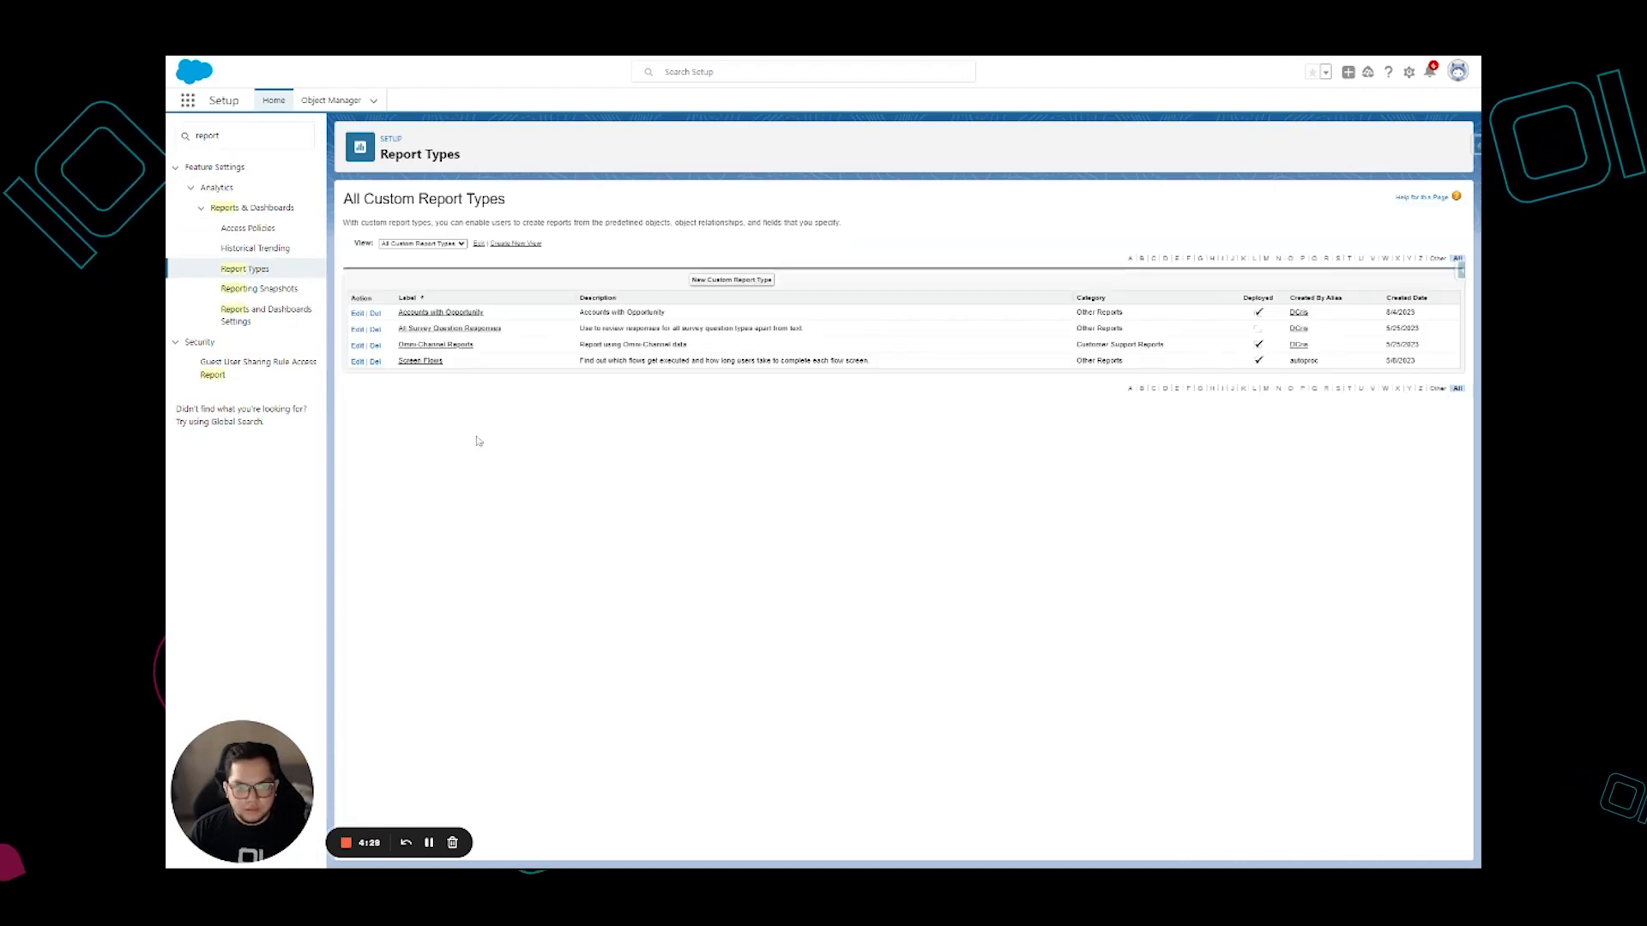
pyautogui.moveTo(677, 286)
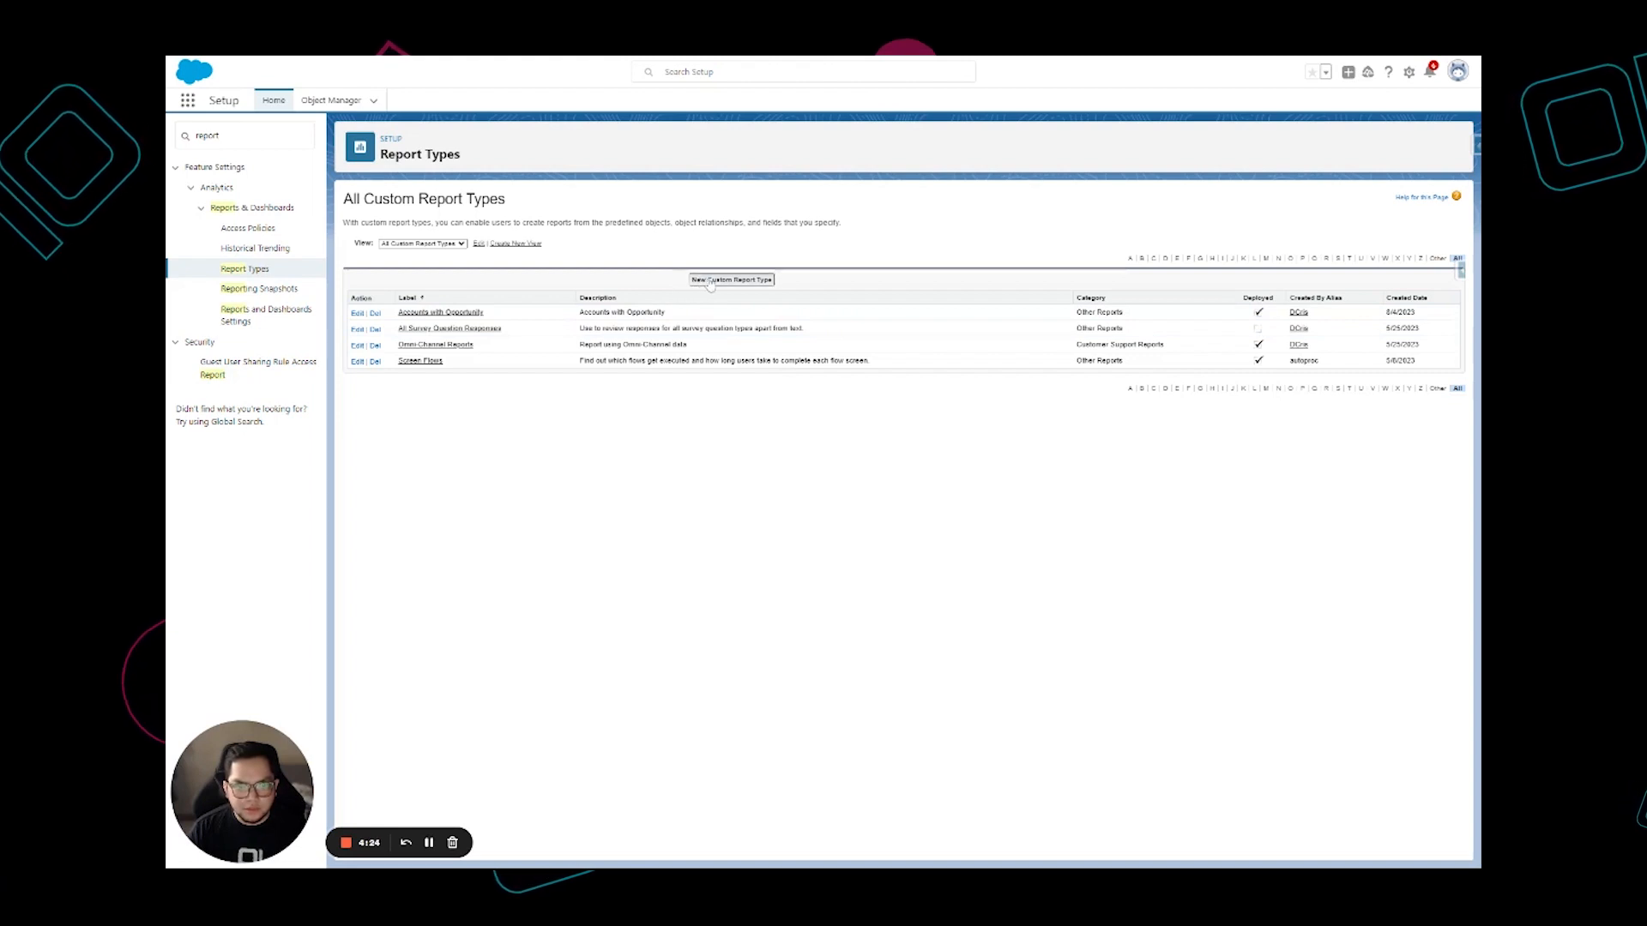
# Define an Accounts report type 'Accounts with Contacts' in Other Reports, status Deployed.
pyautogui.click(731, 280)
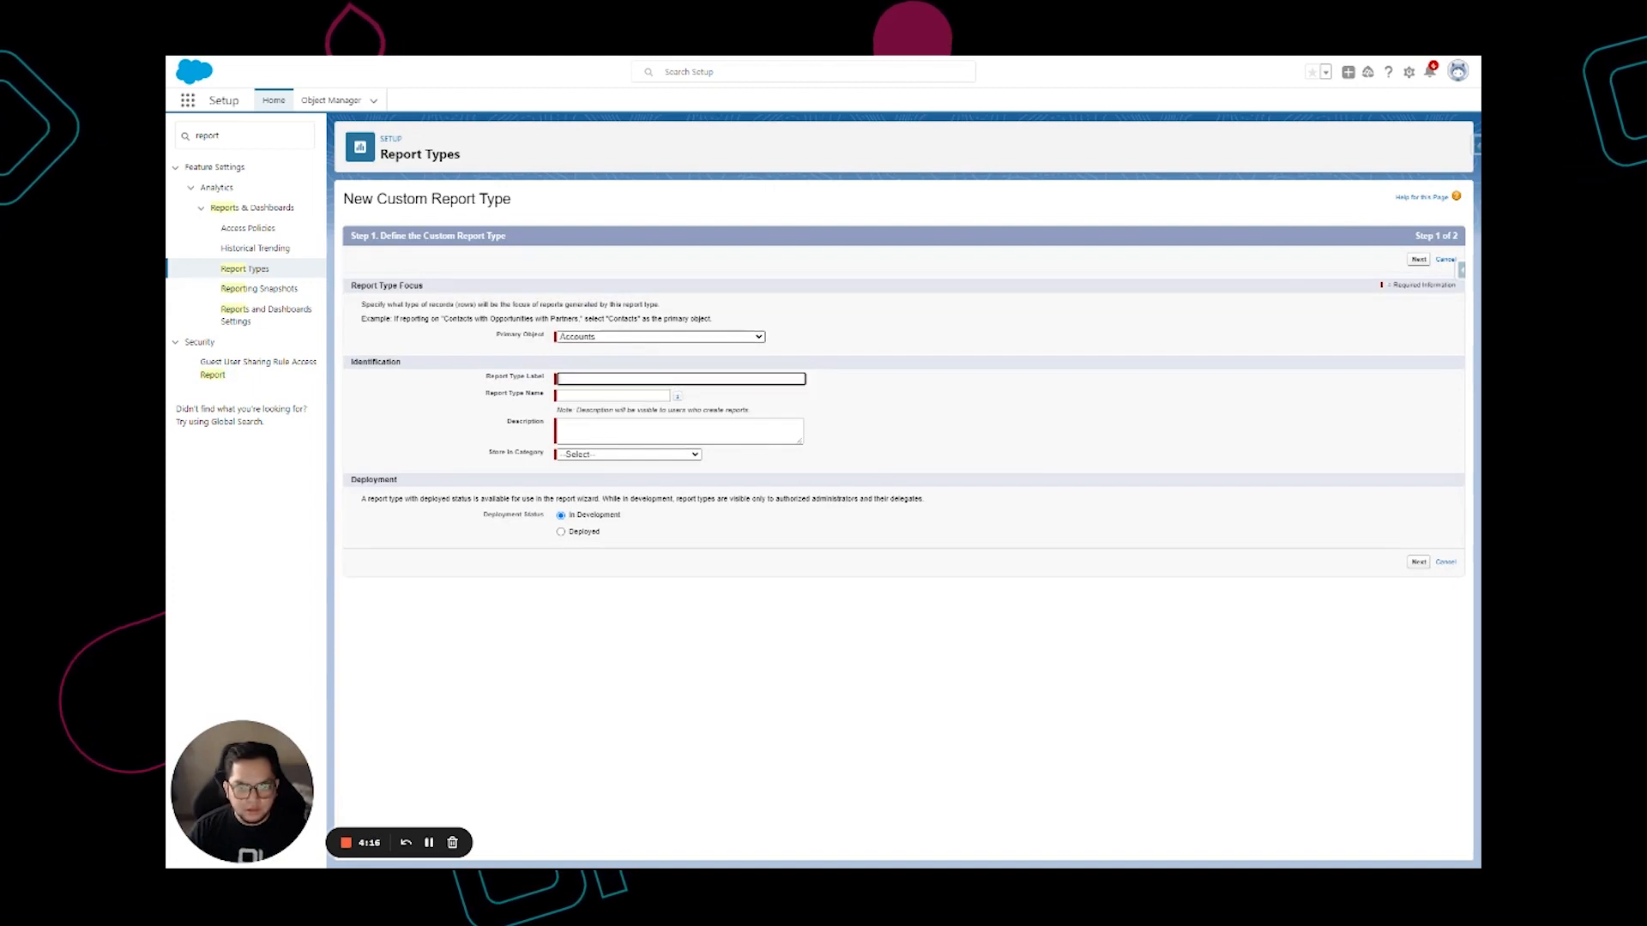
pyautogui.write('Accounts')
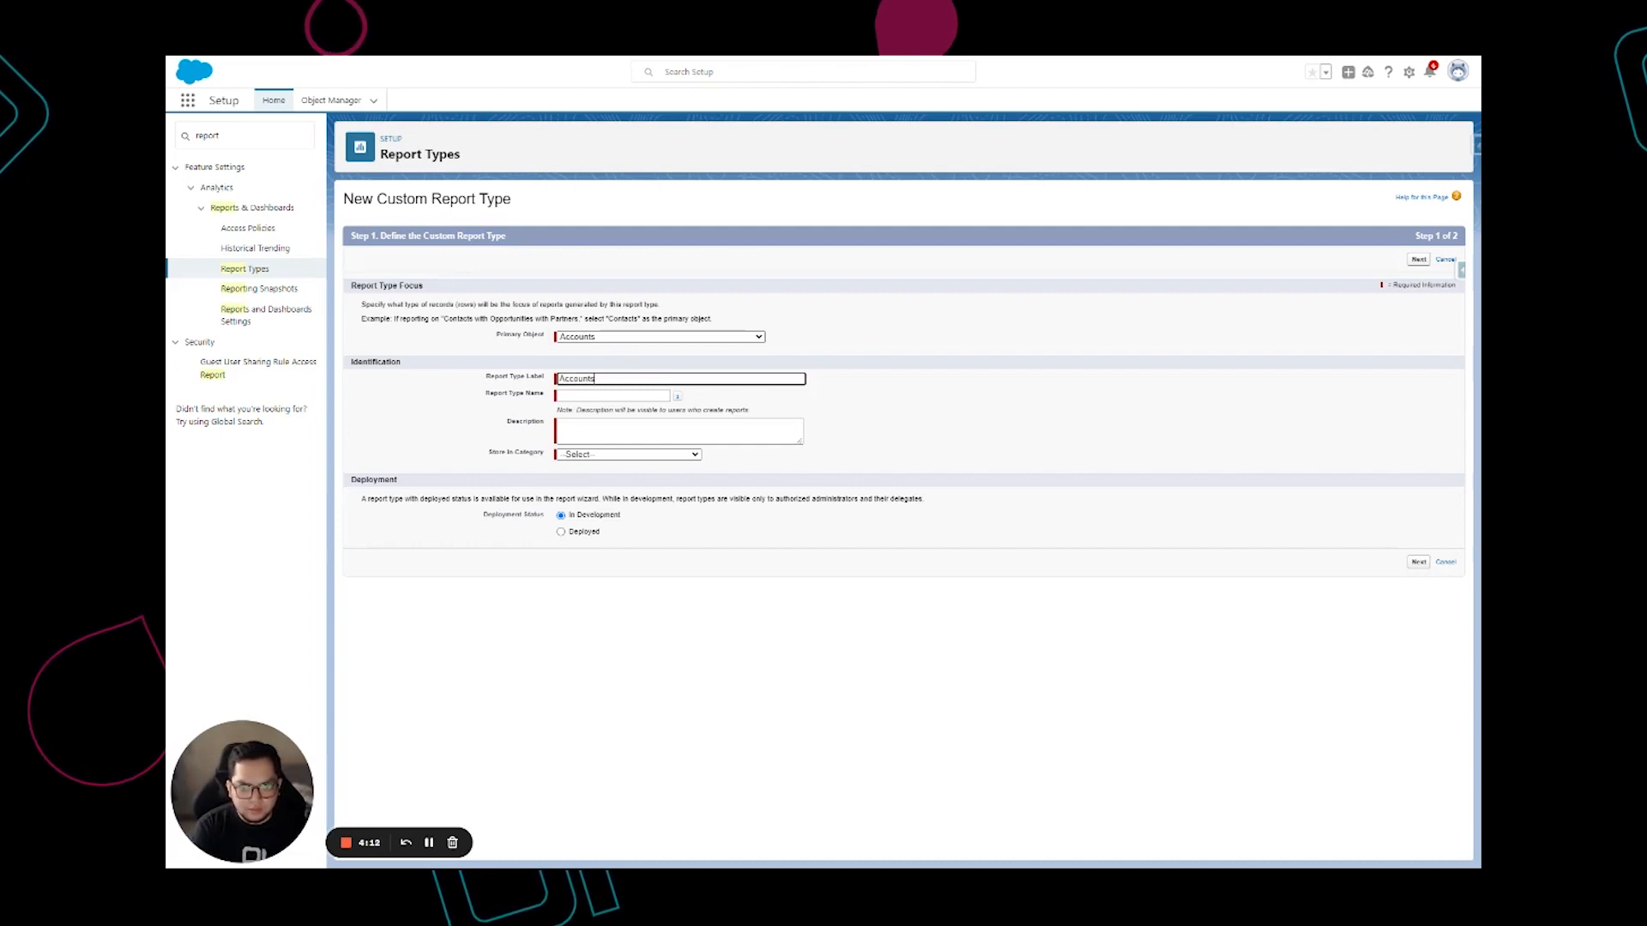
pyautogui.write('with Contacts')
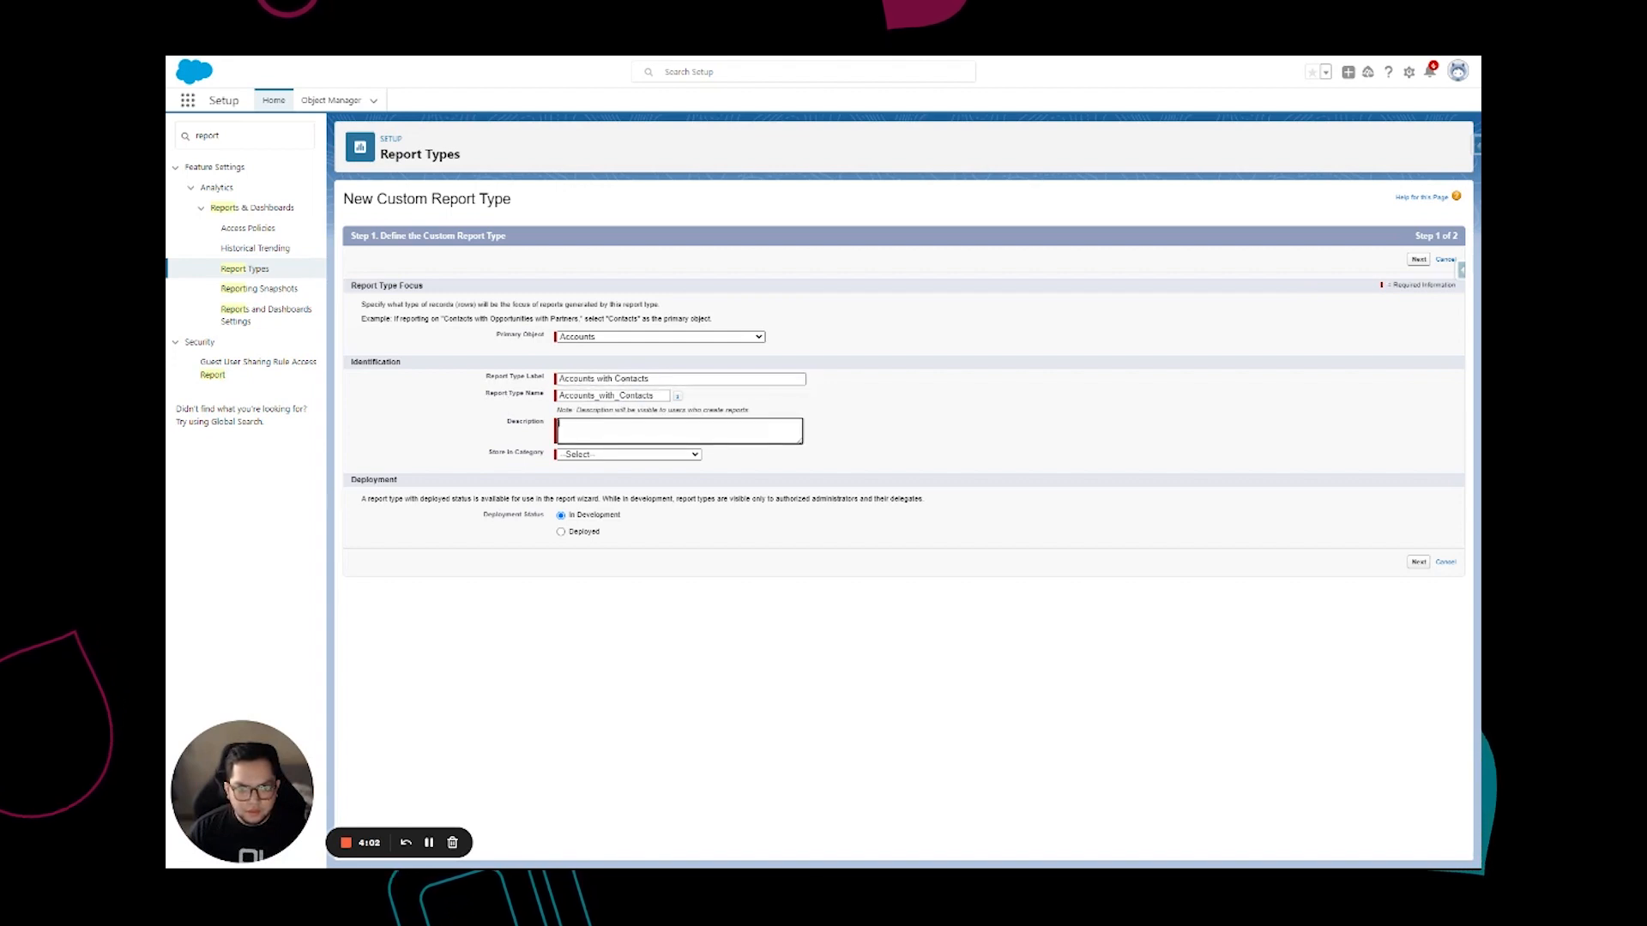
pyautogui.write('Accounts with Contacts')
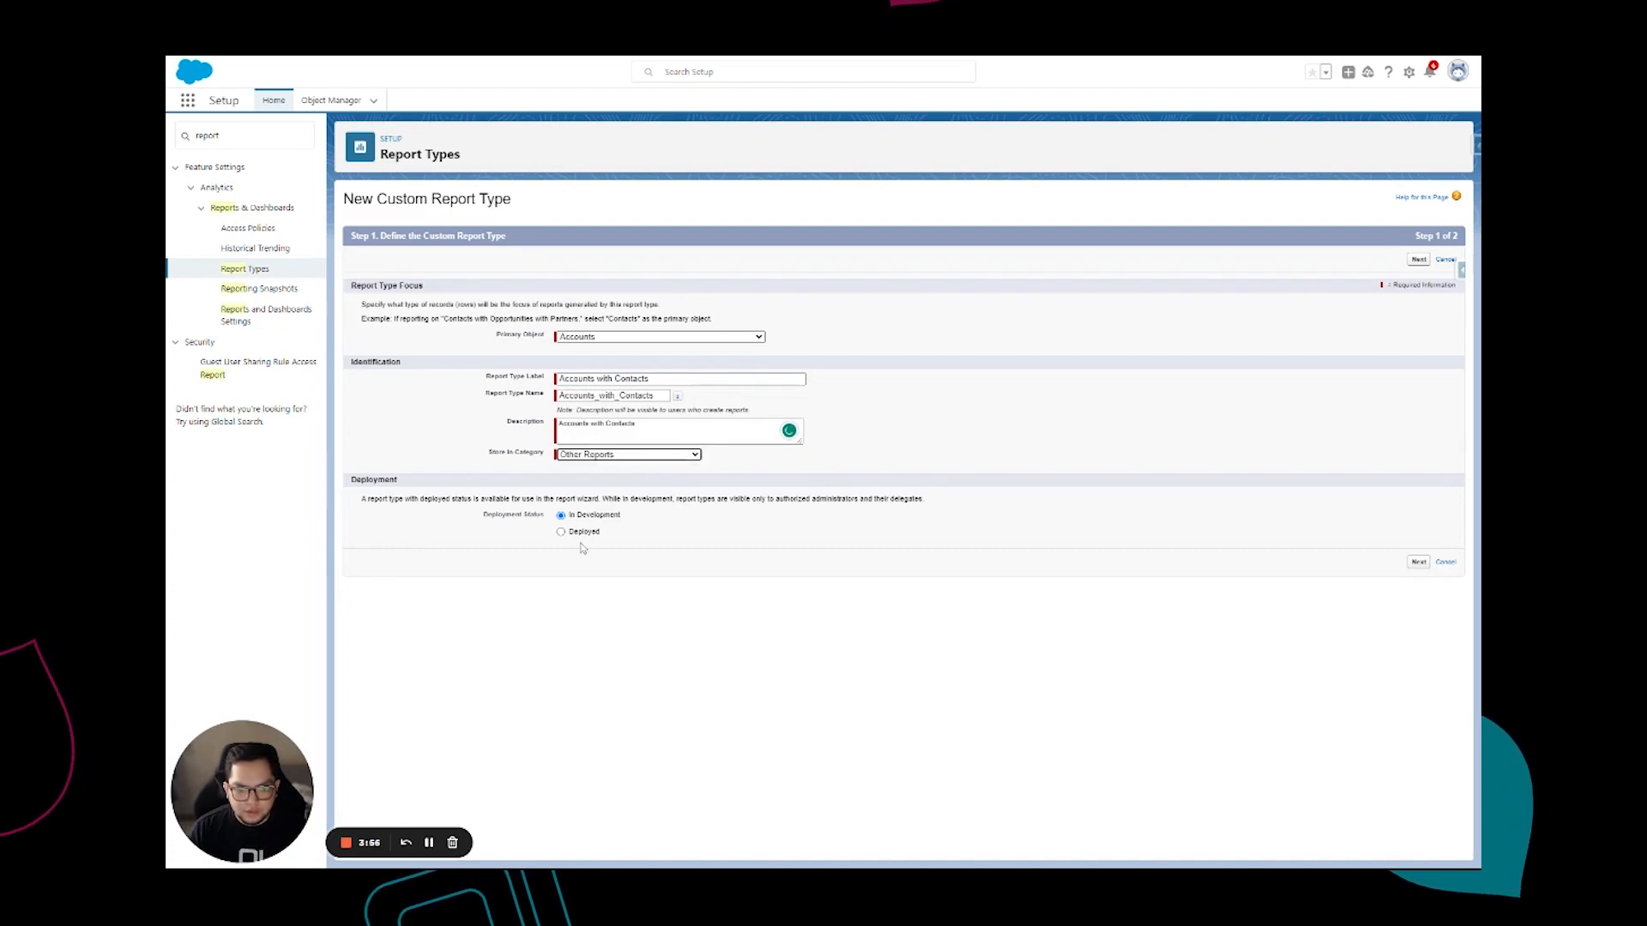
pyautogui.click(561, 531)
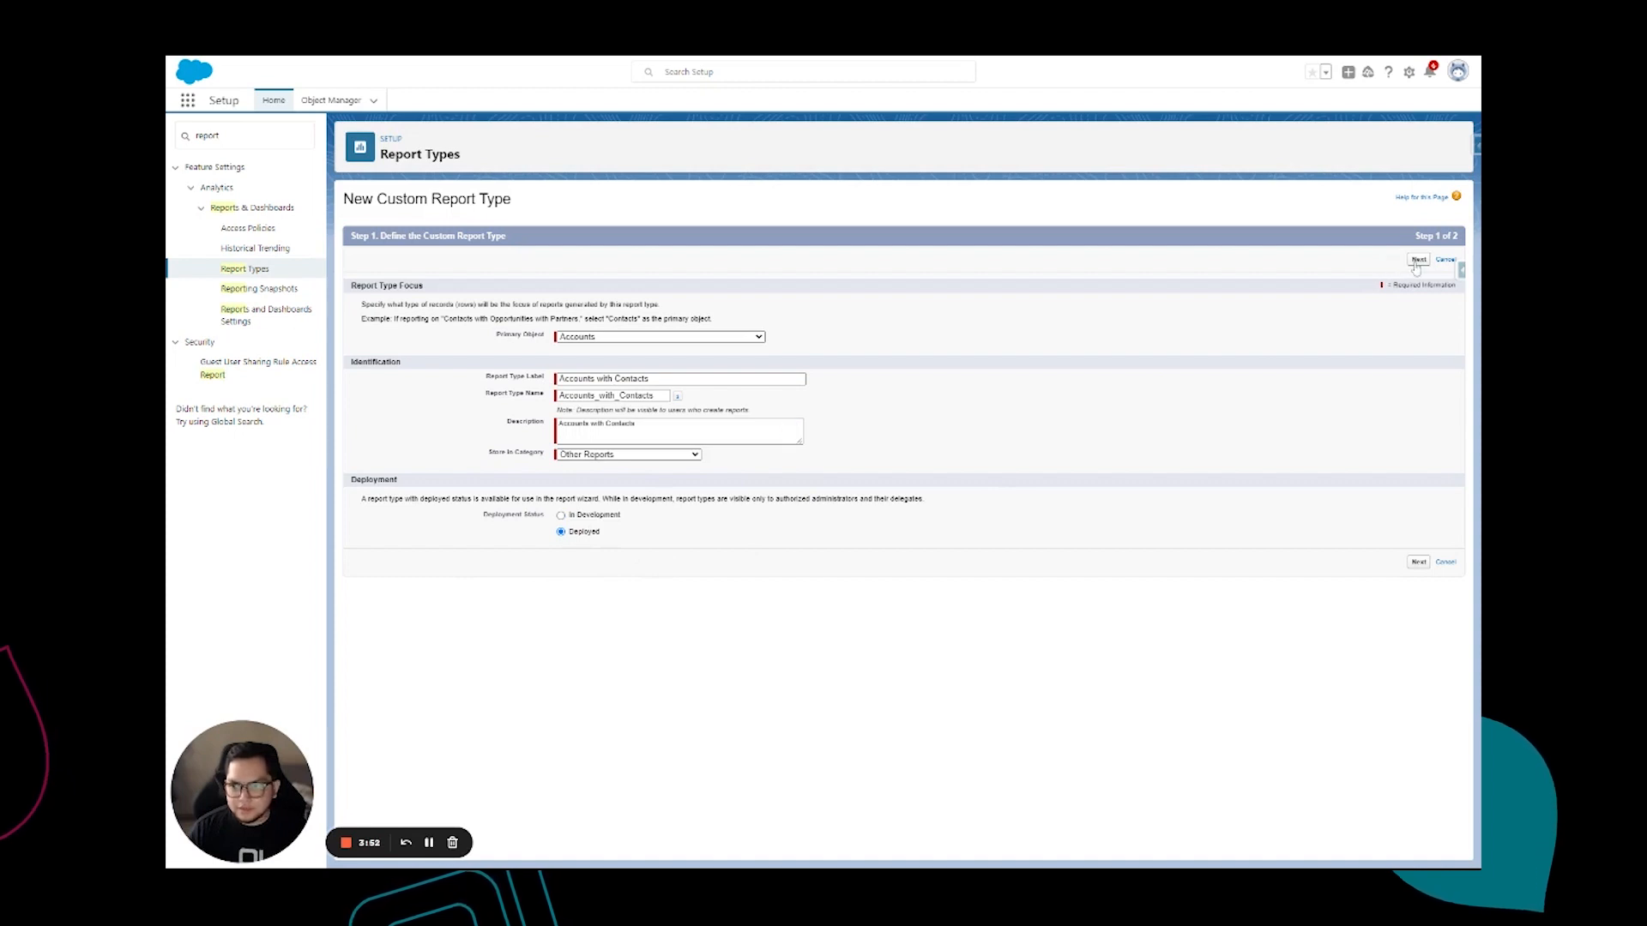
# Relate Contacts to Accounts, save the report type, and return to Sales home.
pyautogui.click(1419, 259)
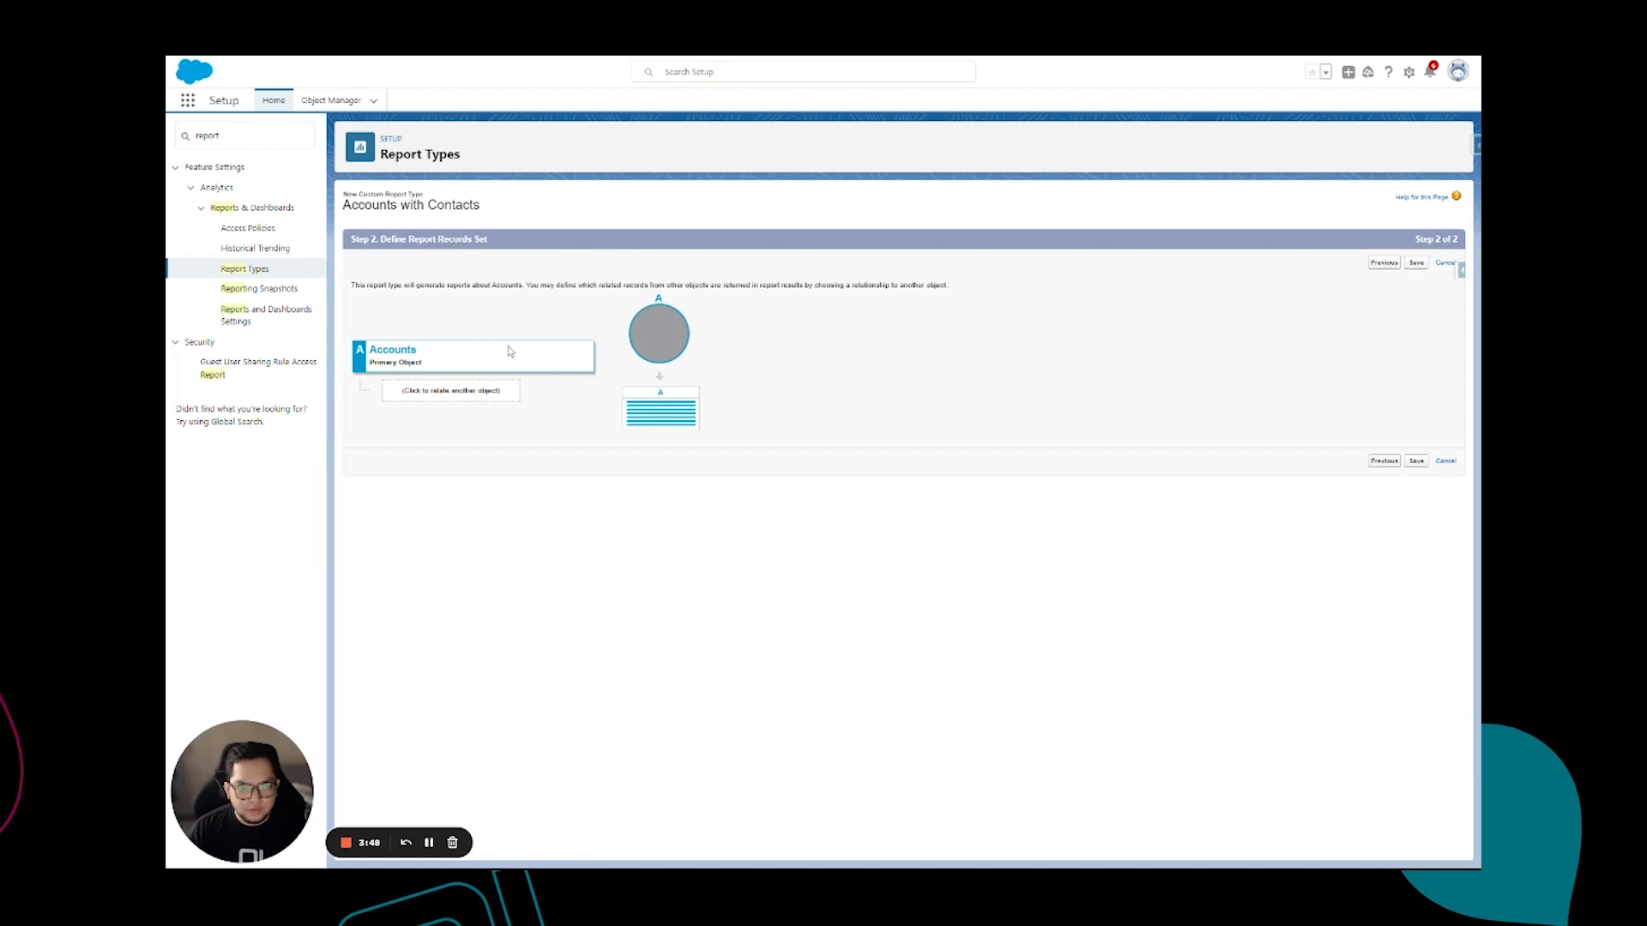
pyautogui.moveTo(495, 379)
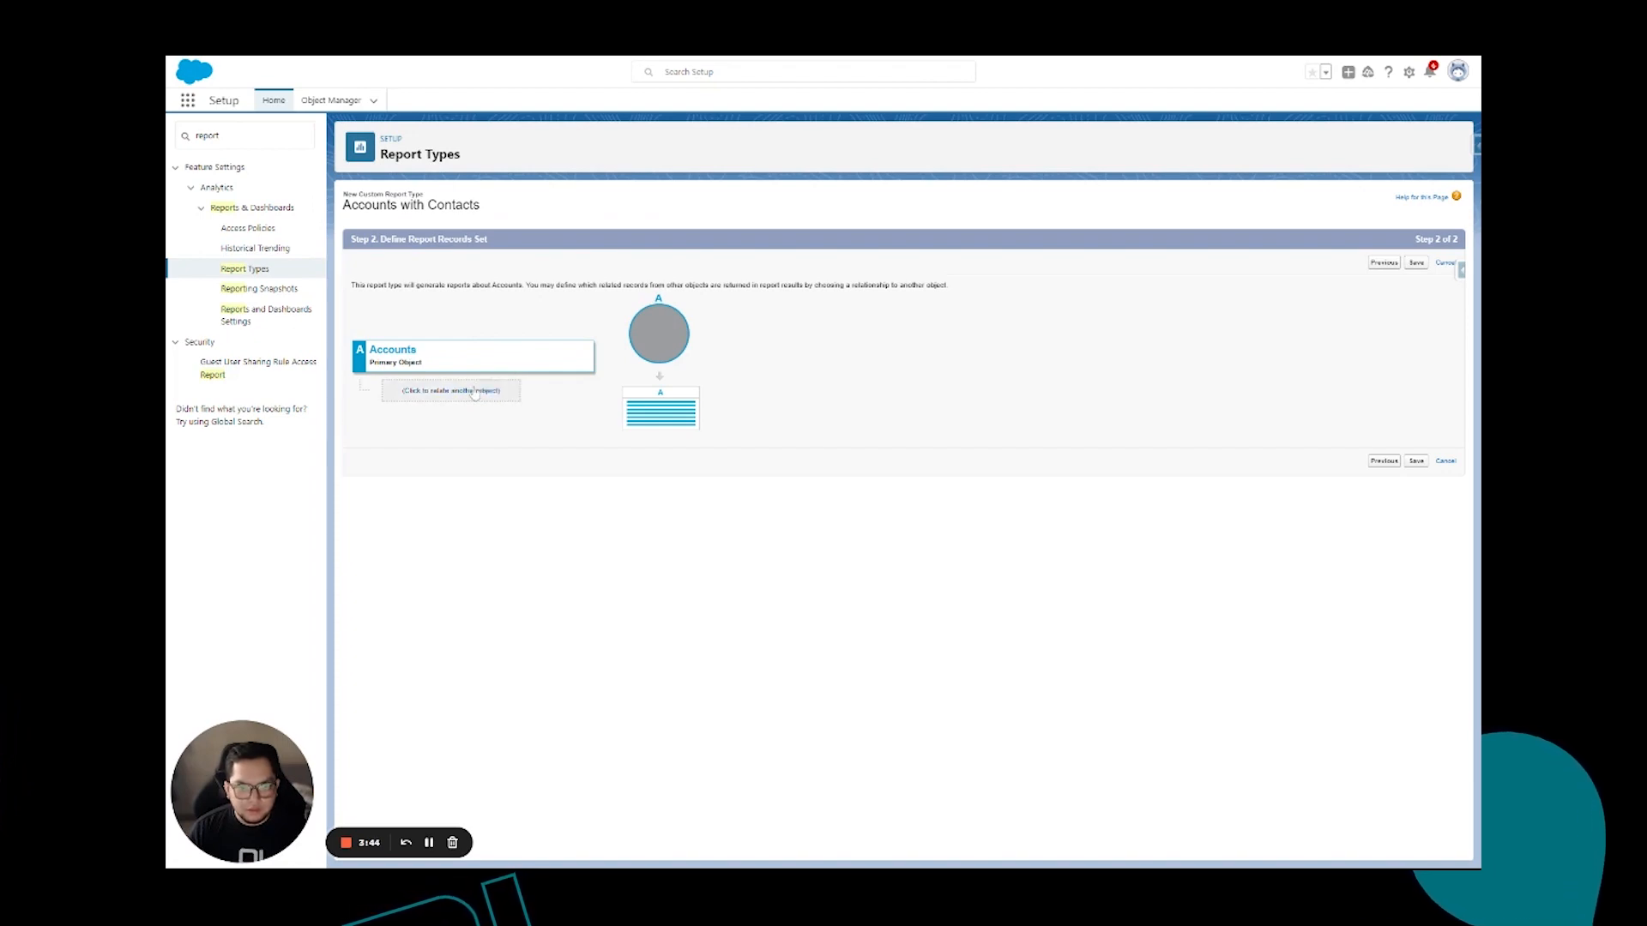
pyautogui.click(452, 390)
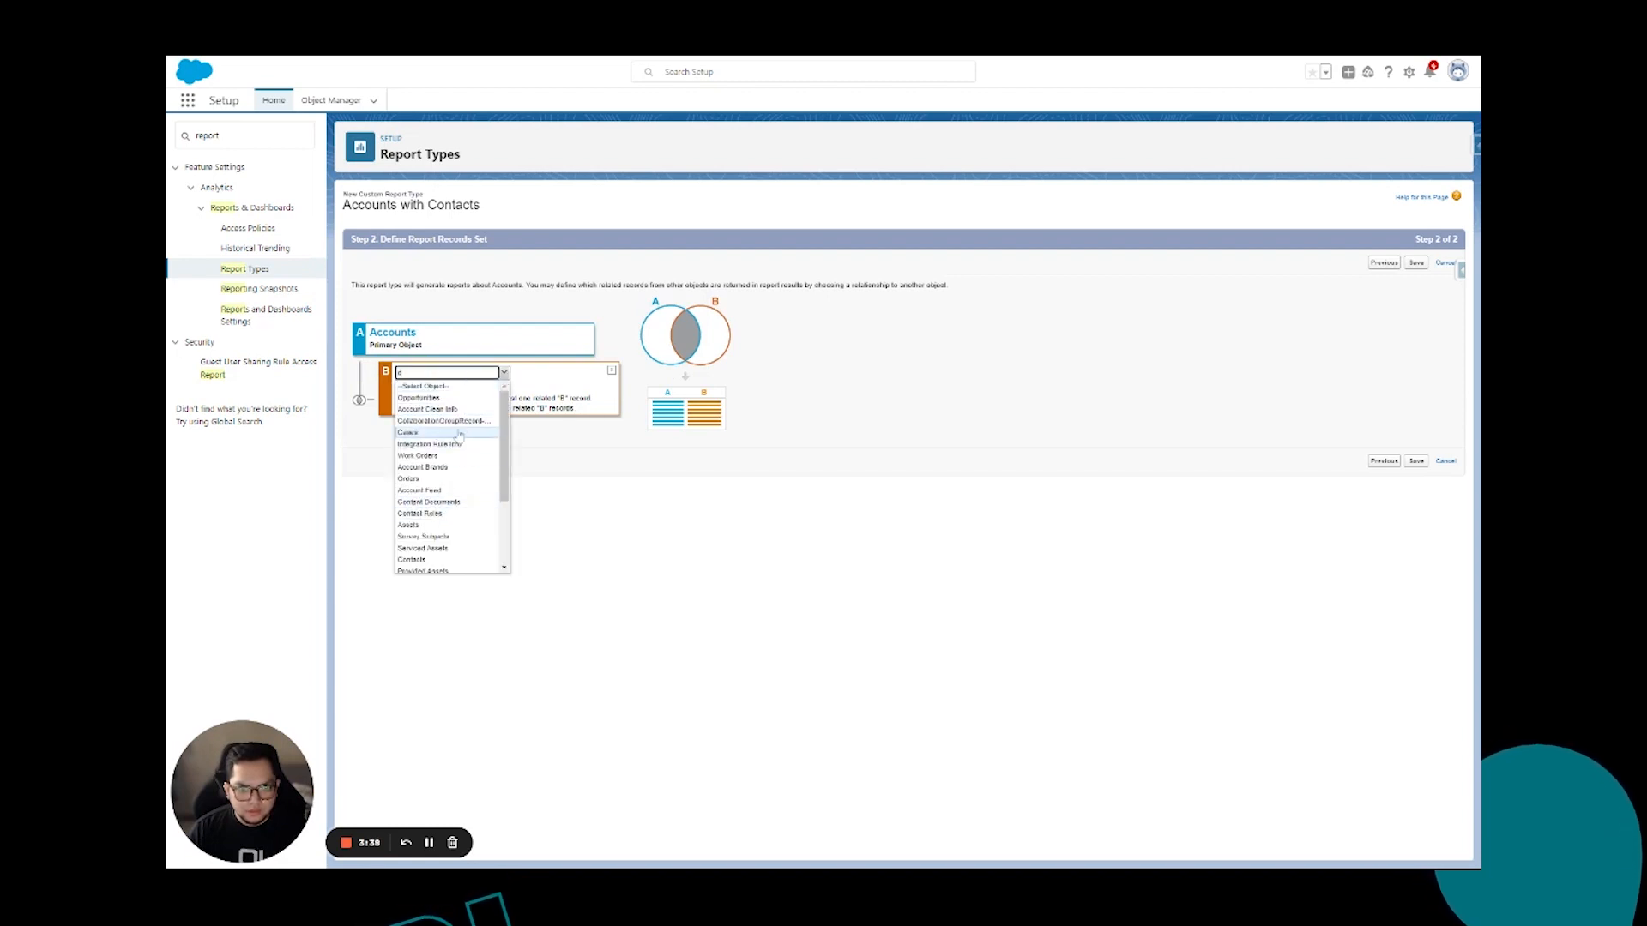
pyautogui.click(412, 560)
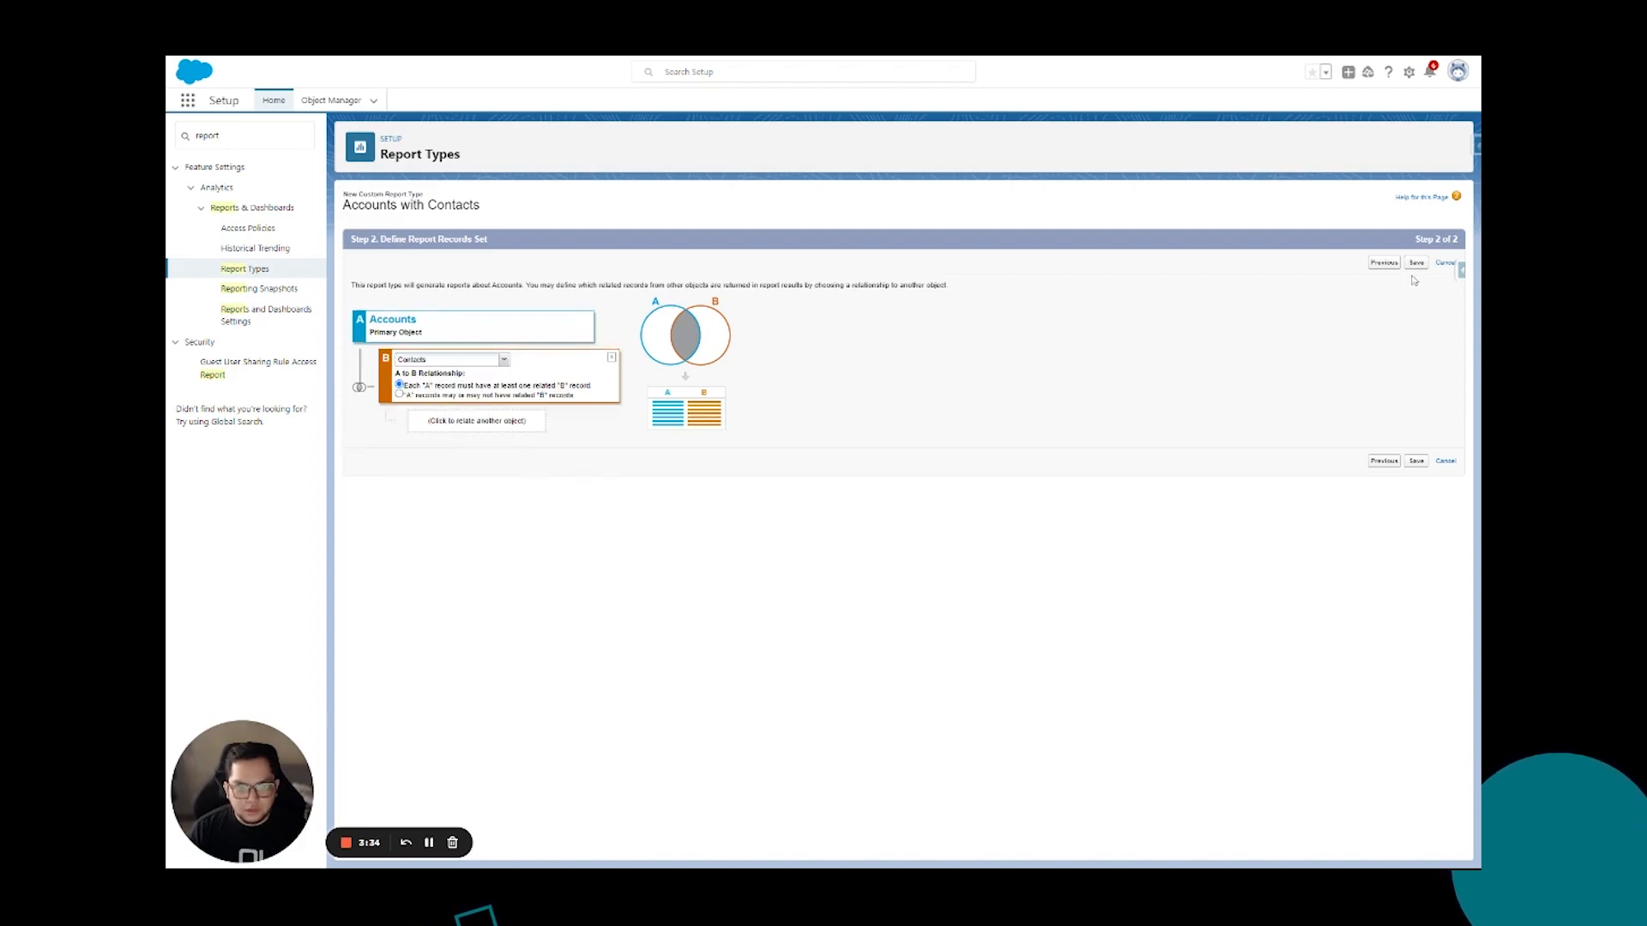
pyautogui.click(1416, 262)
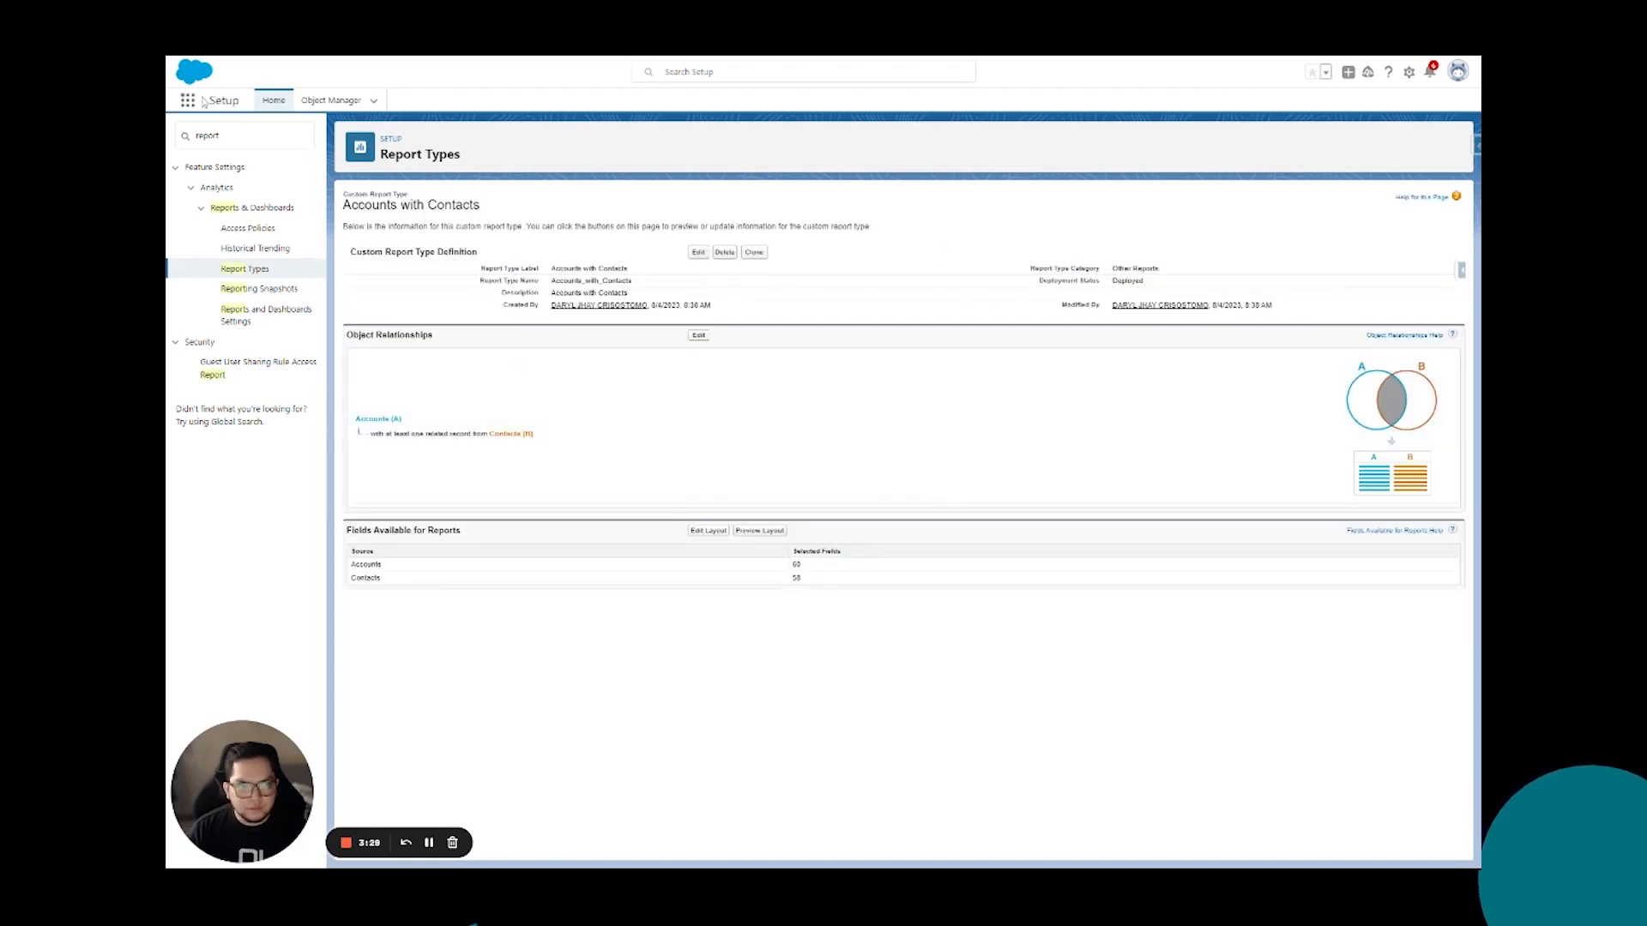
pyautogui.click(187, 99)
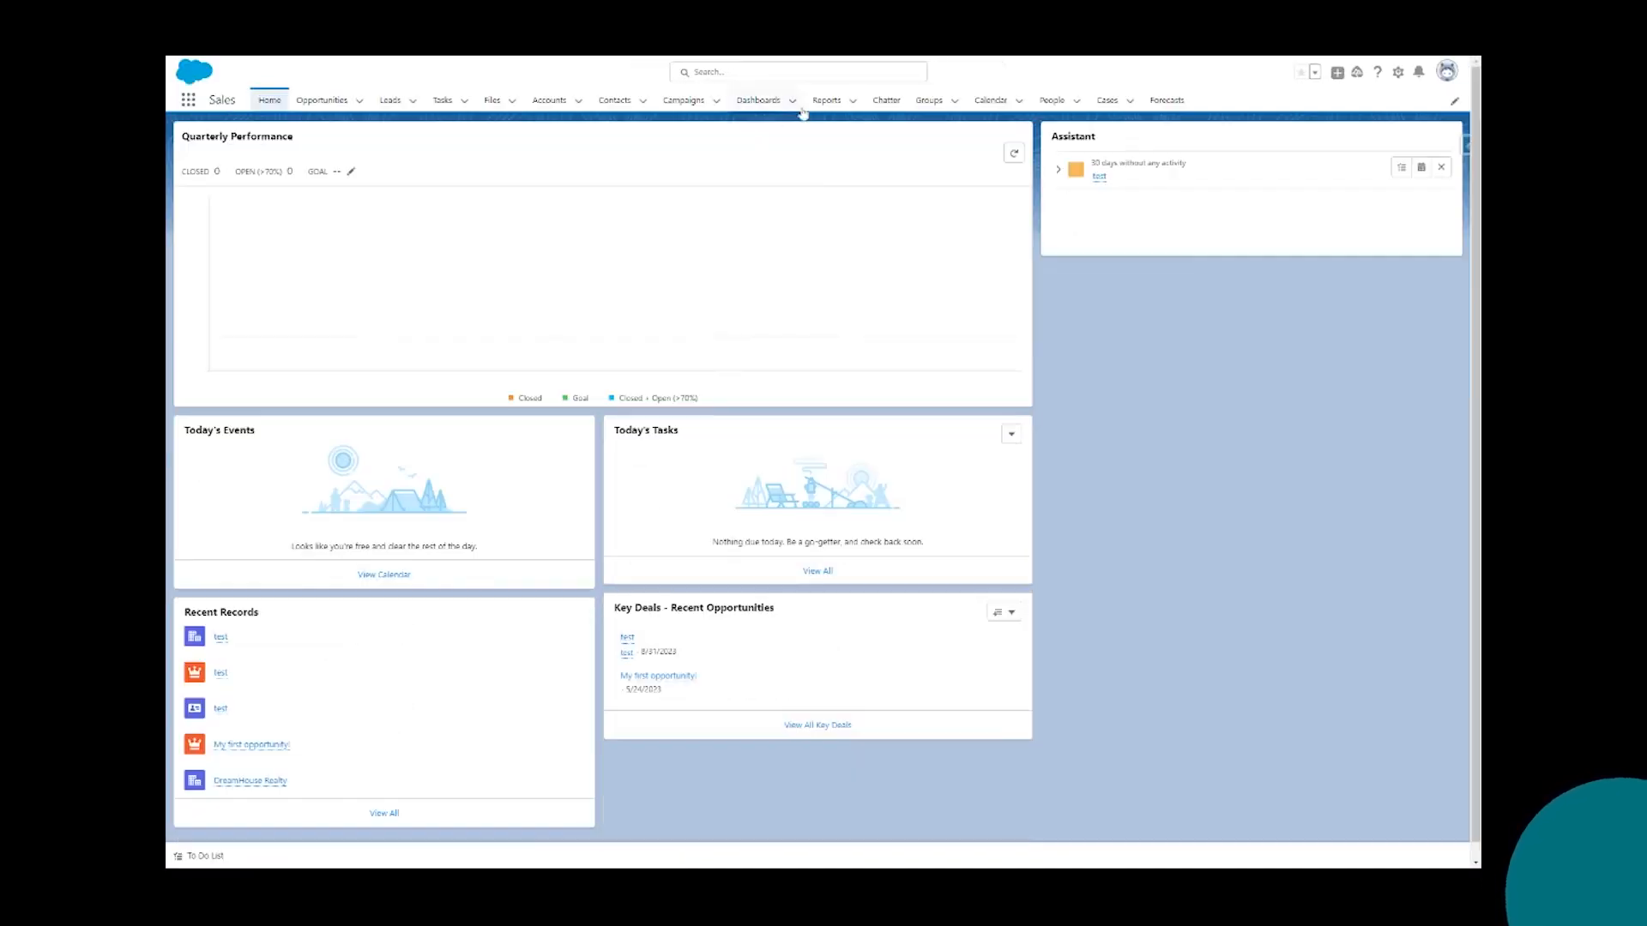
# Go to the Reports list and start a new report.
pyautogui.click(1011, 153)
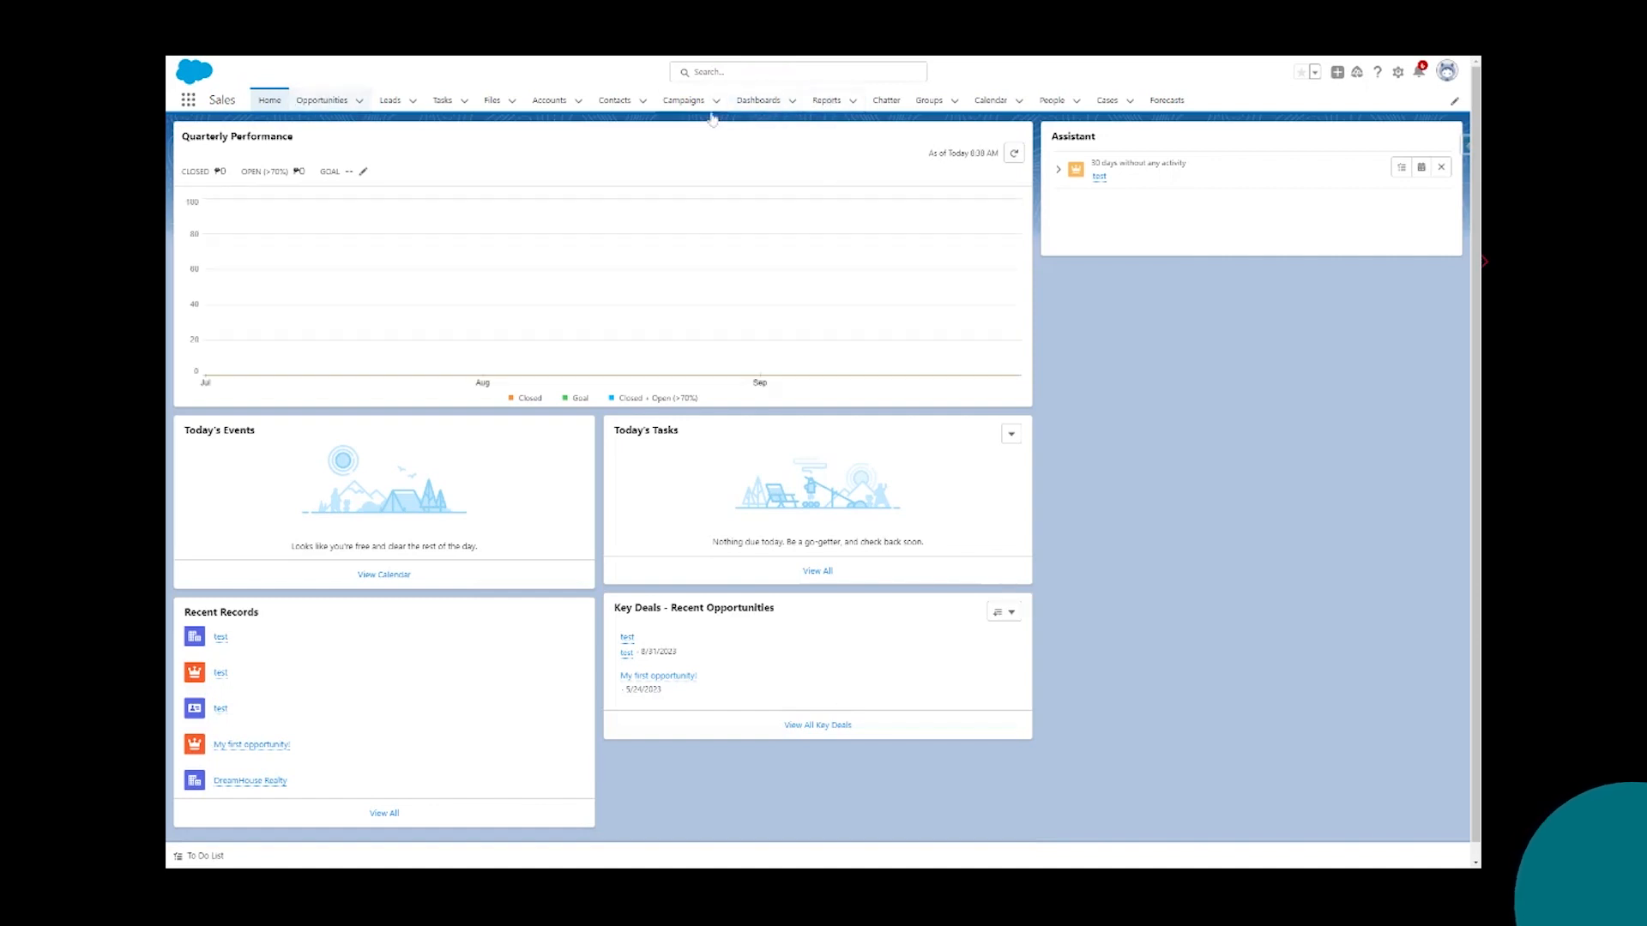
pyautogui.click(826, 99)
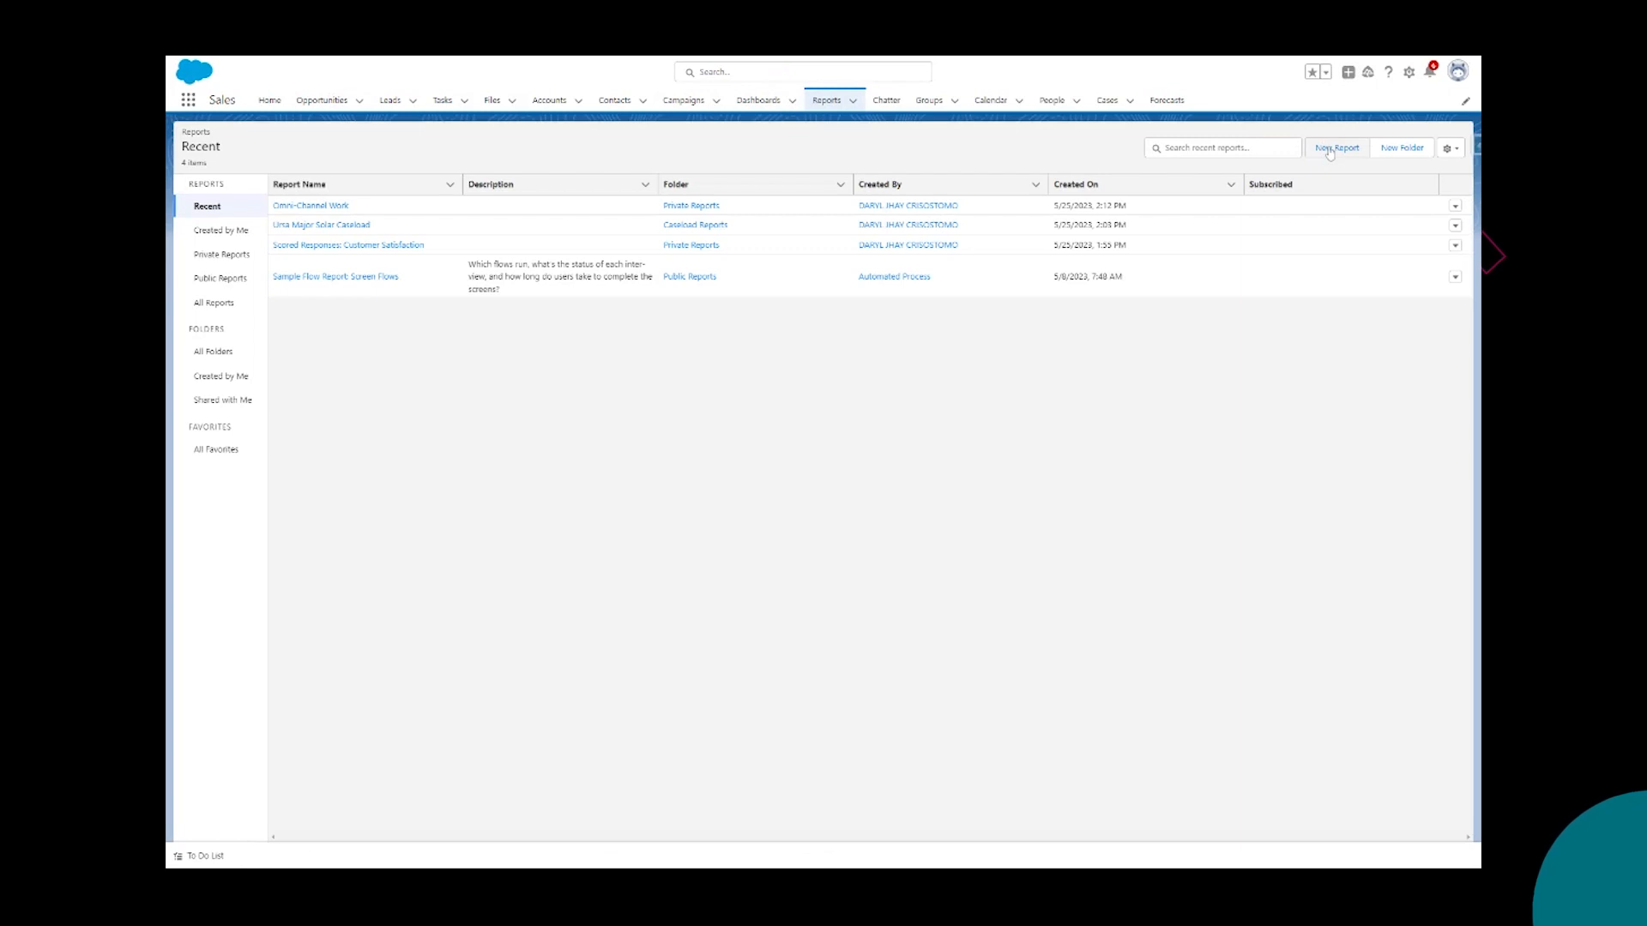
pyautogui.click(1336, 146)
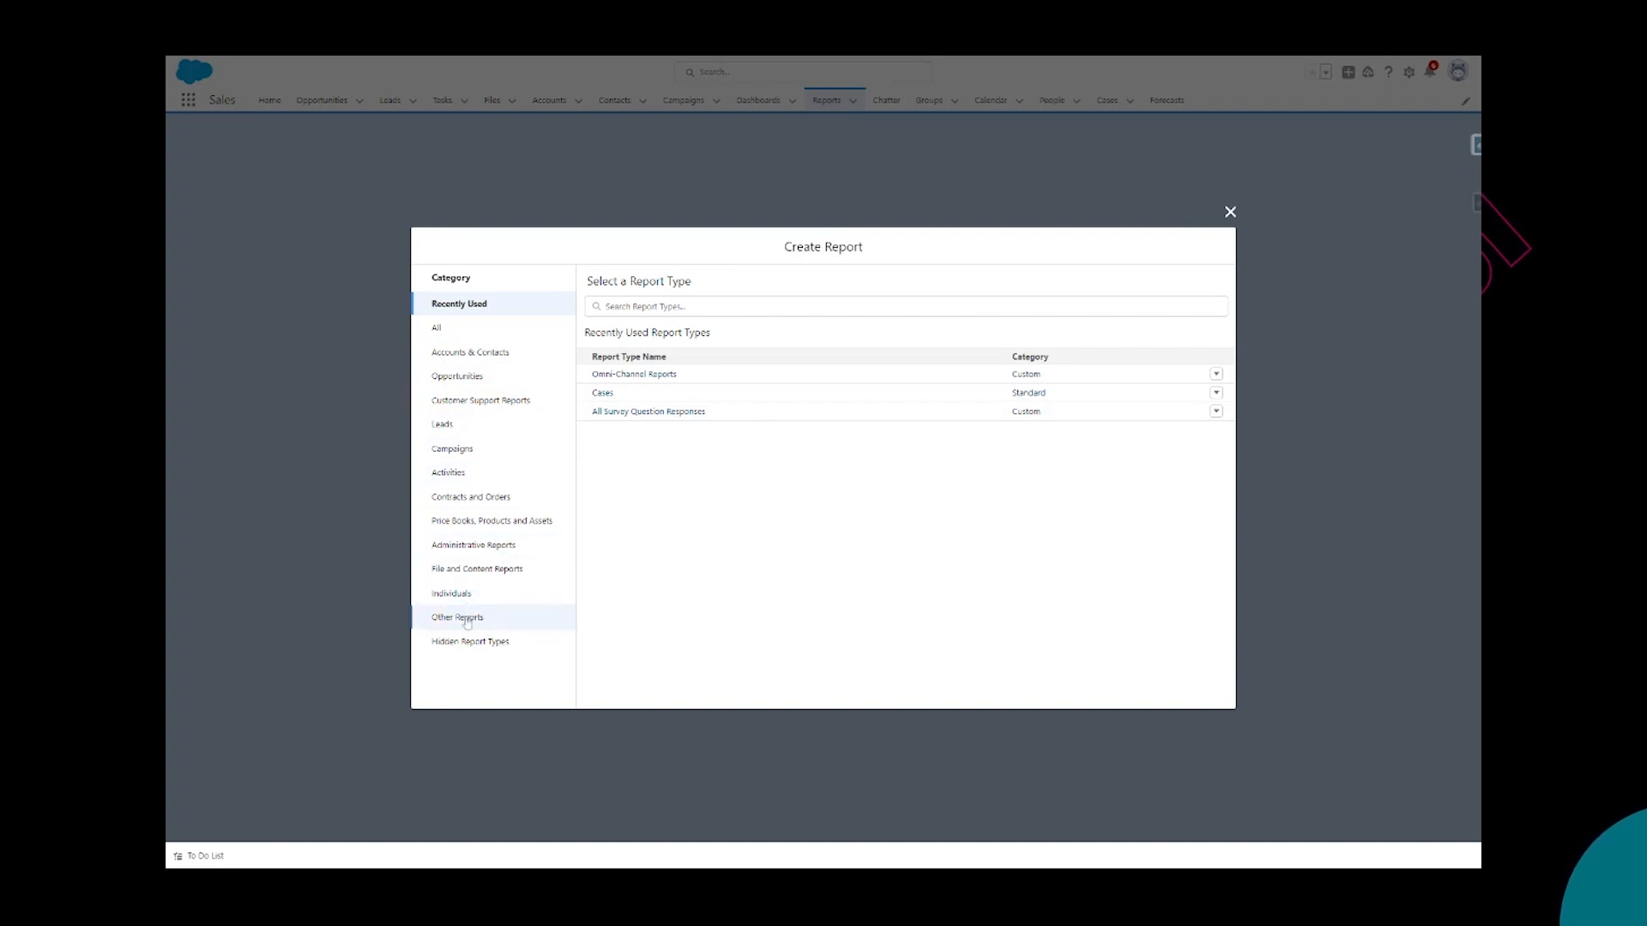
# Start a report from the Accounts with Contacts type under Other Reports.
pyautogui.click(457, 617)
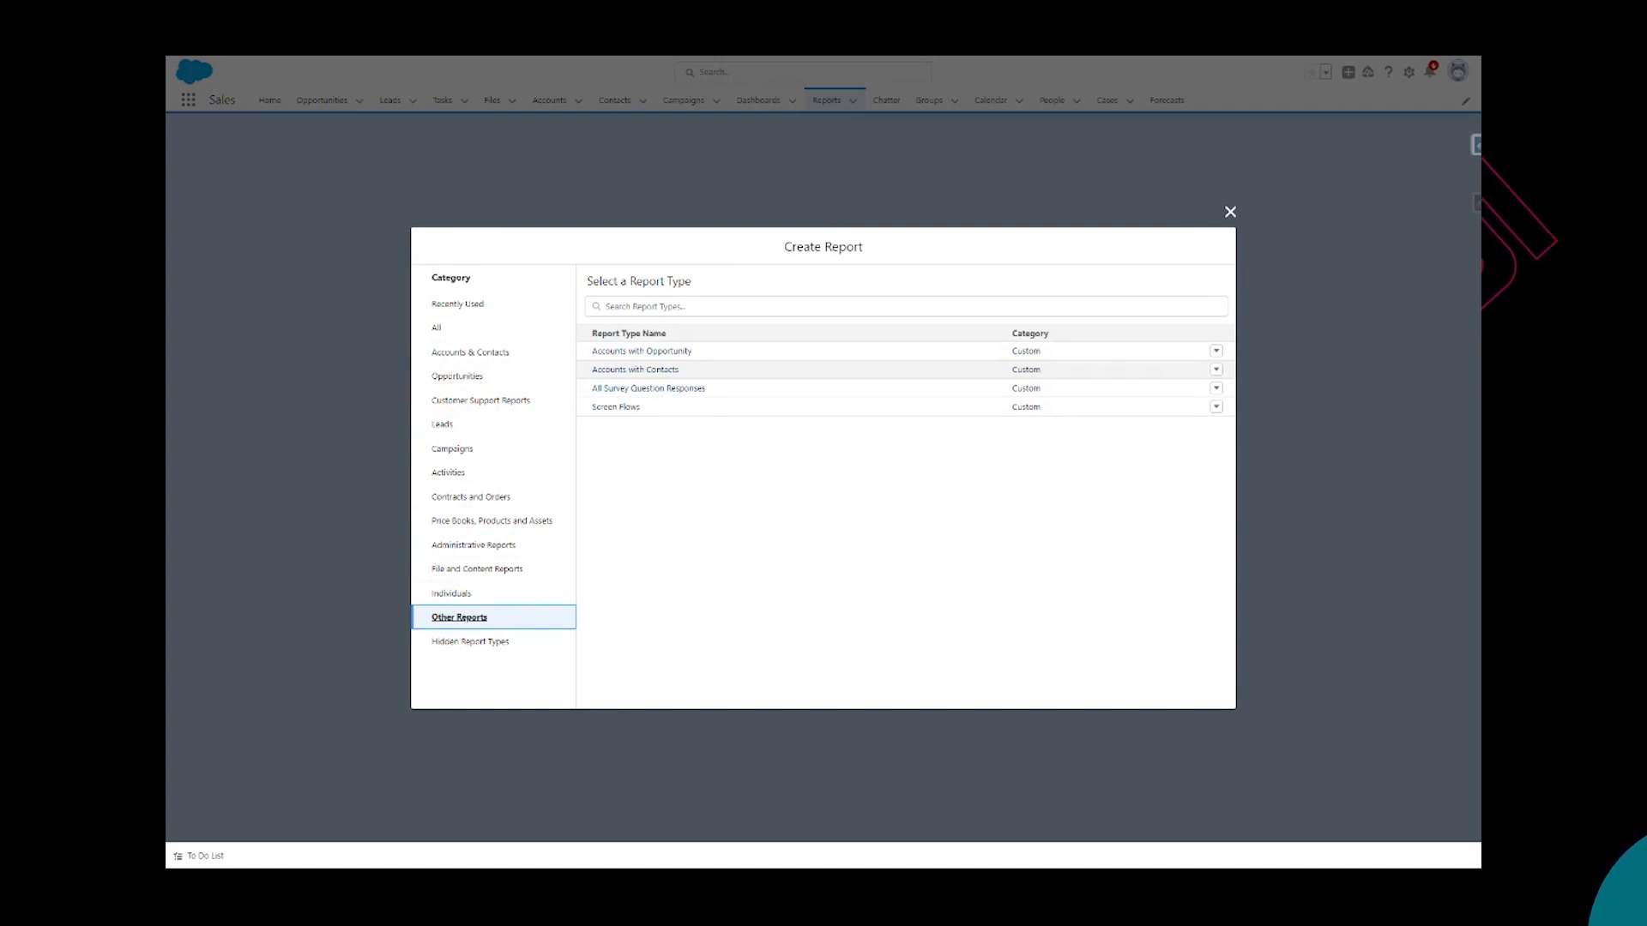
pyautogui.click(635, 369)
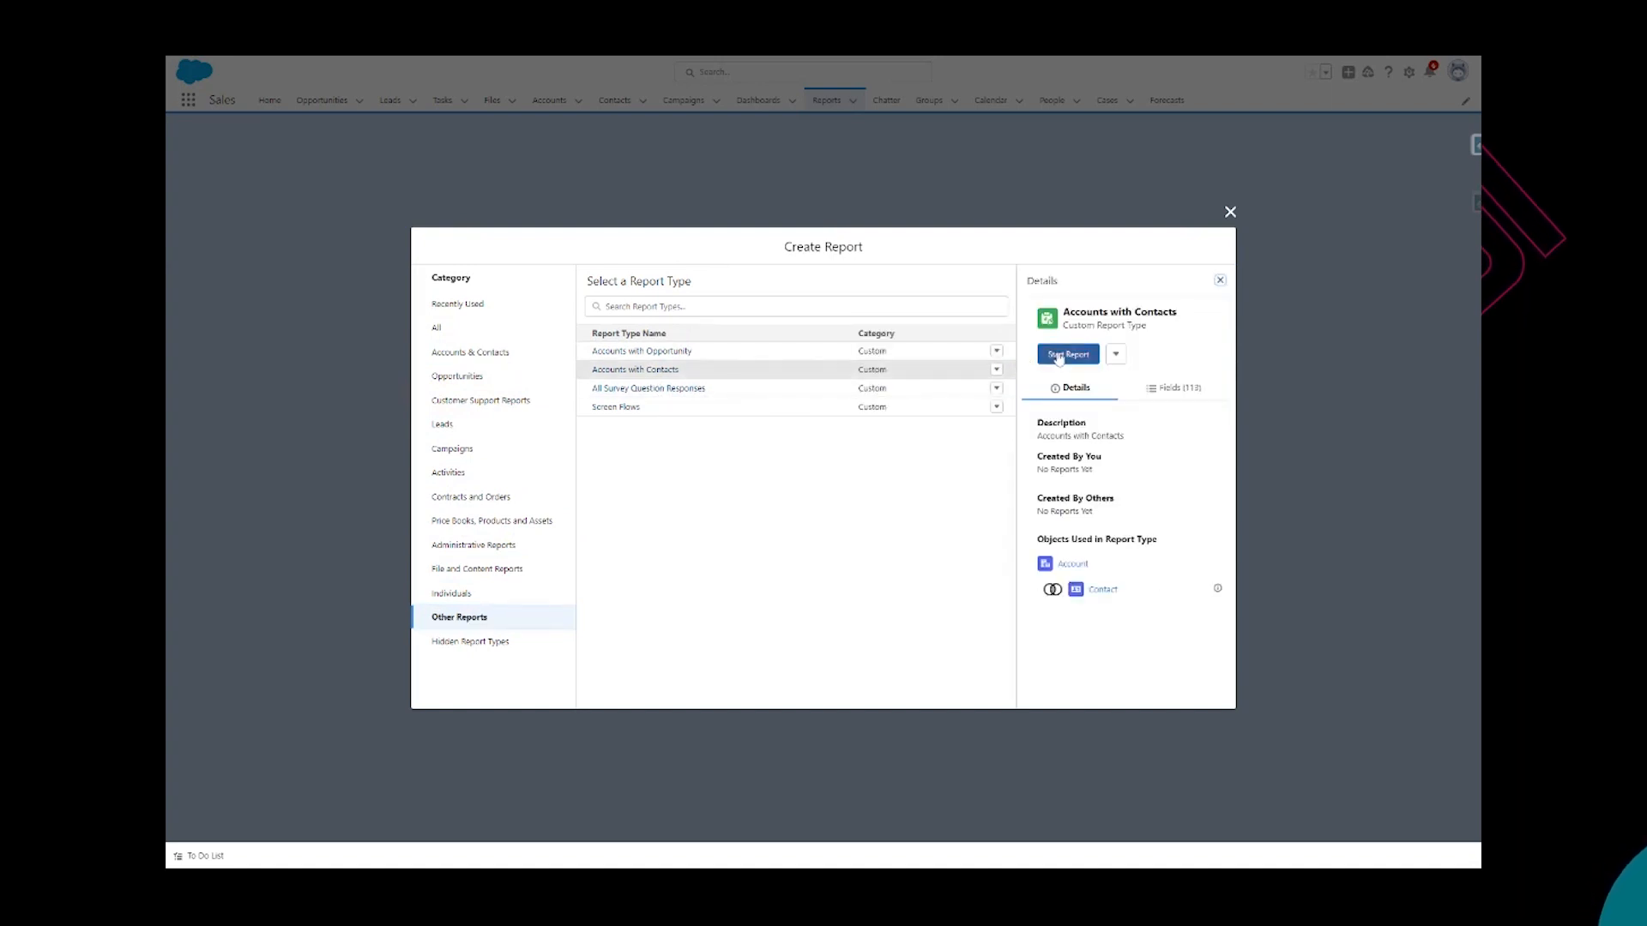
pyautogui.click(1067, 354)
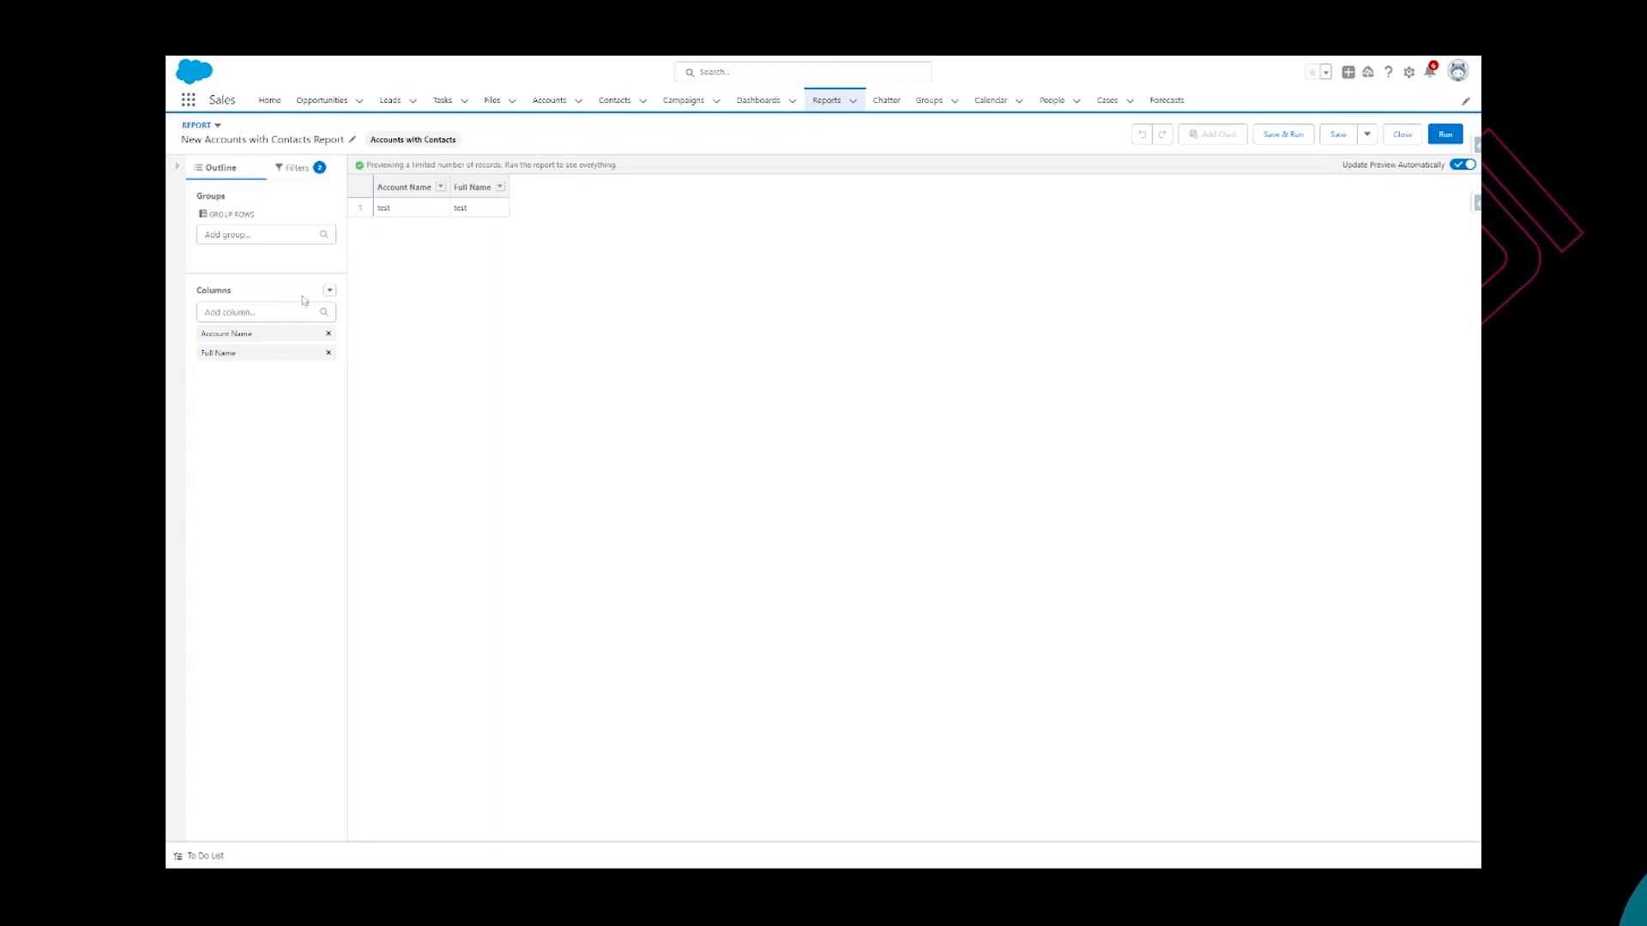
# Filter the report to All accounts and All Time, then save and run it.
pyautogui.click(298, 168)
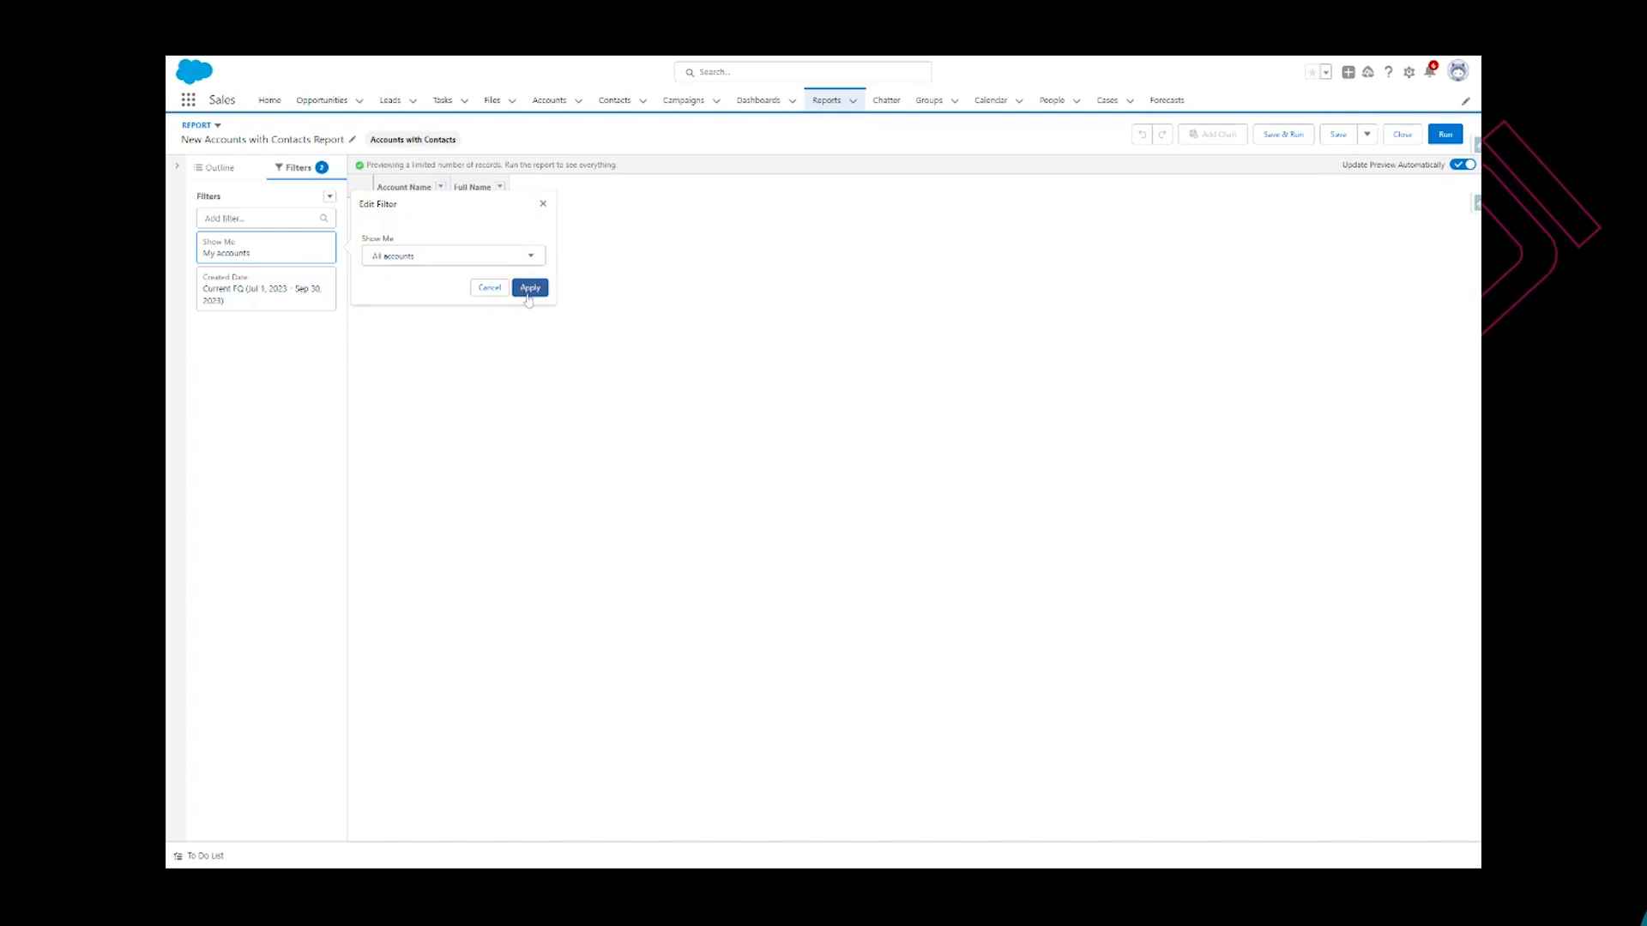
pyautogui.click(529, 288)
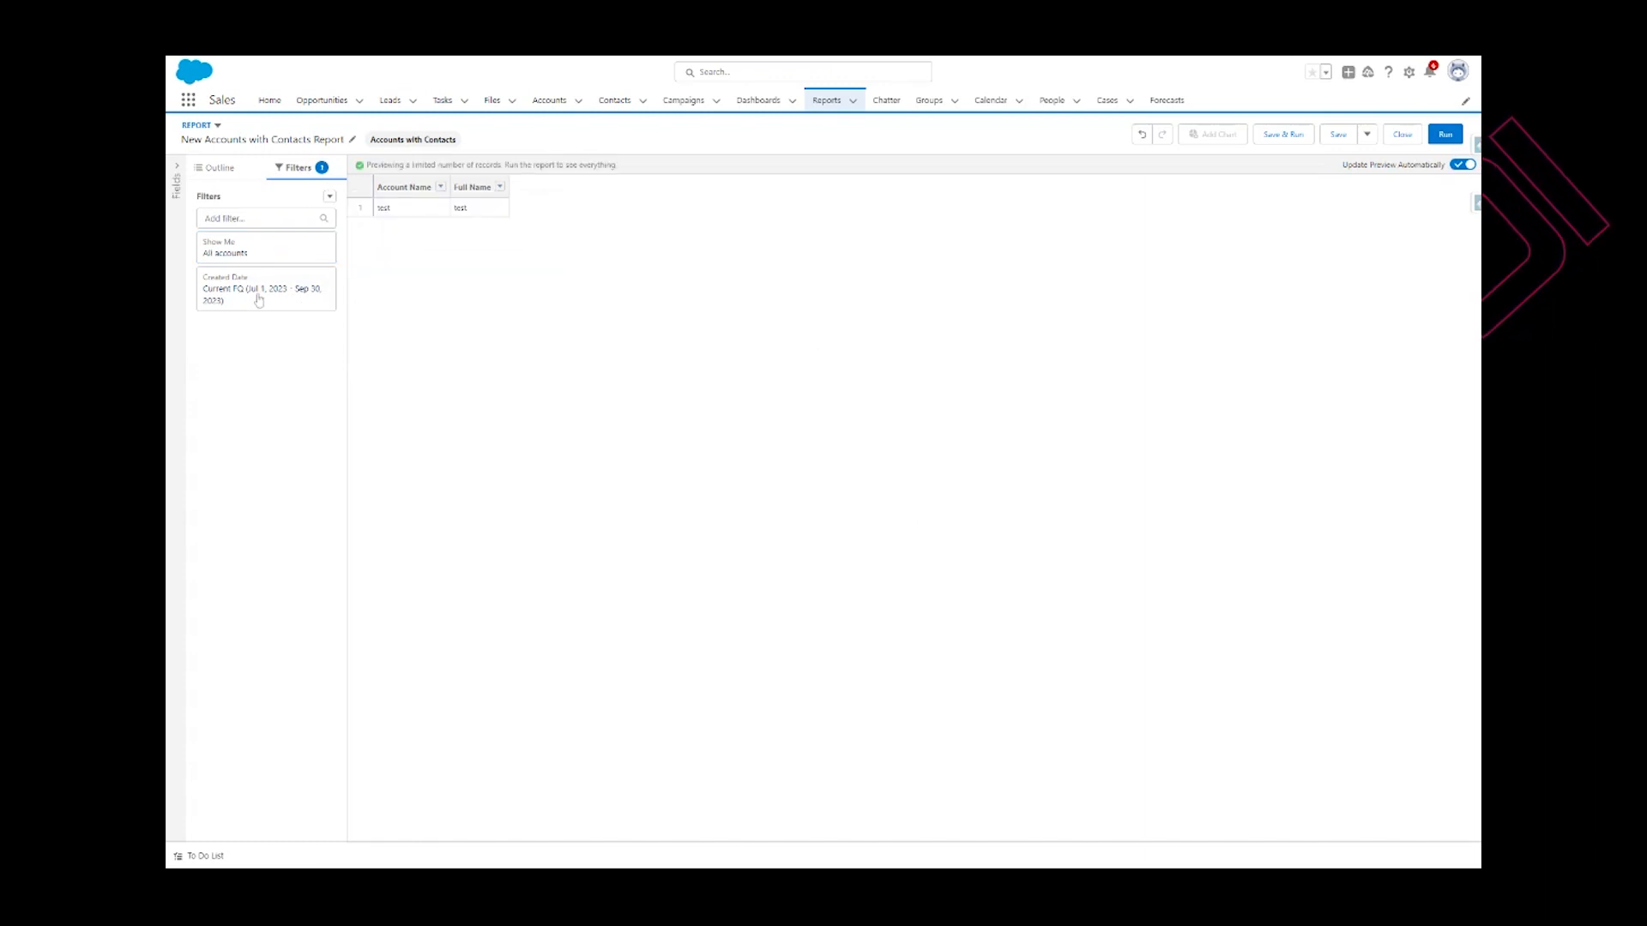
pyautogui.click(265, 289)
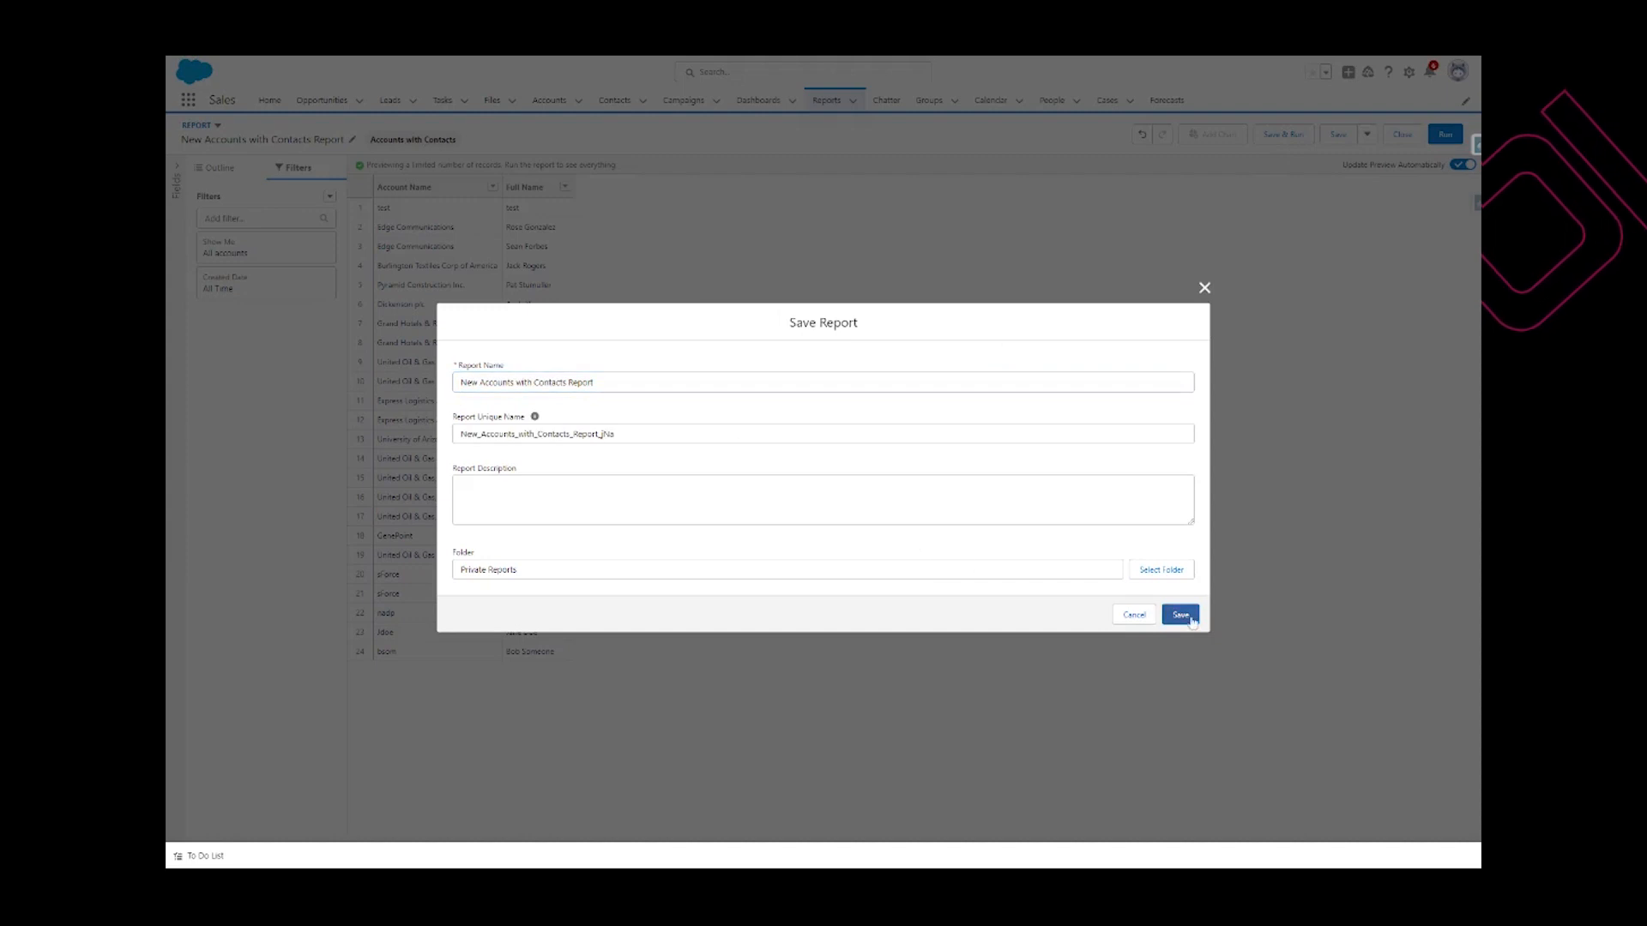
pyautogui.click(1180, 614)
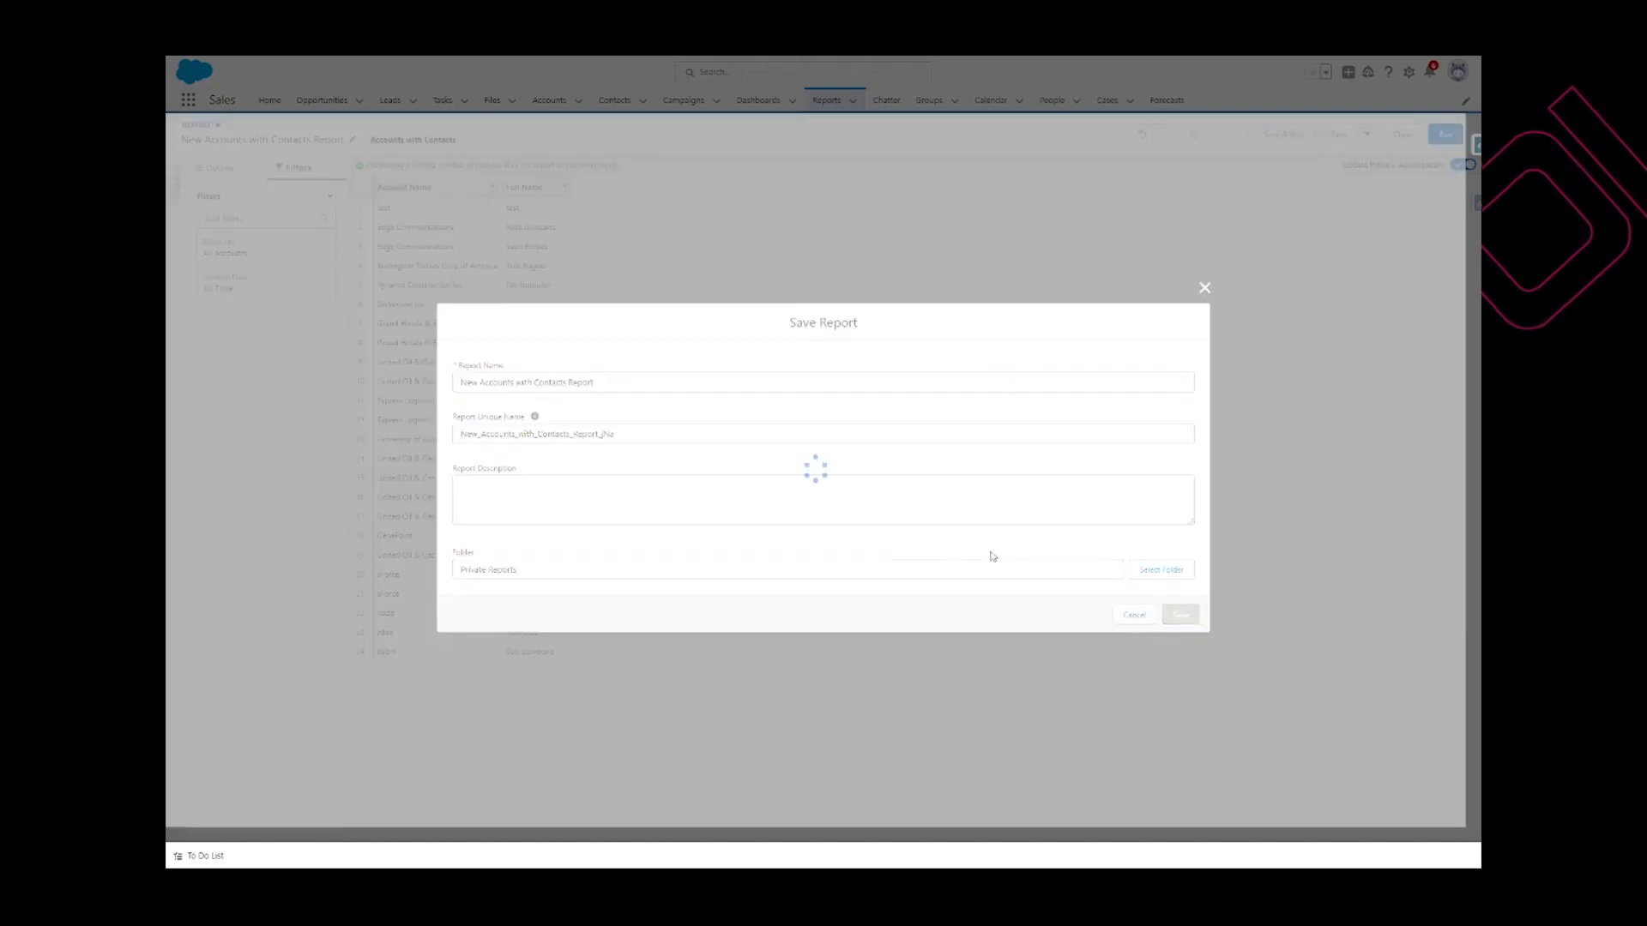
pyautogui.click(1179, 614)
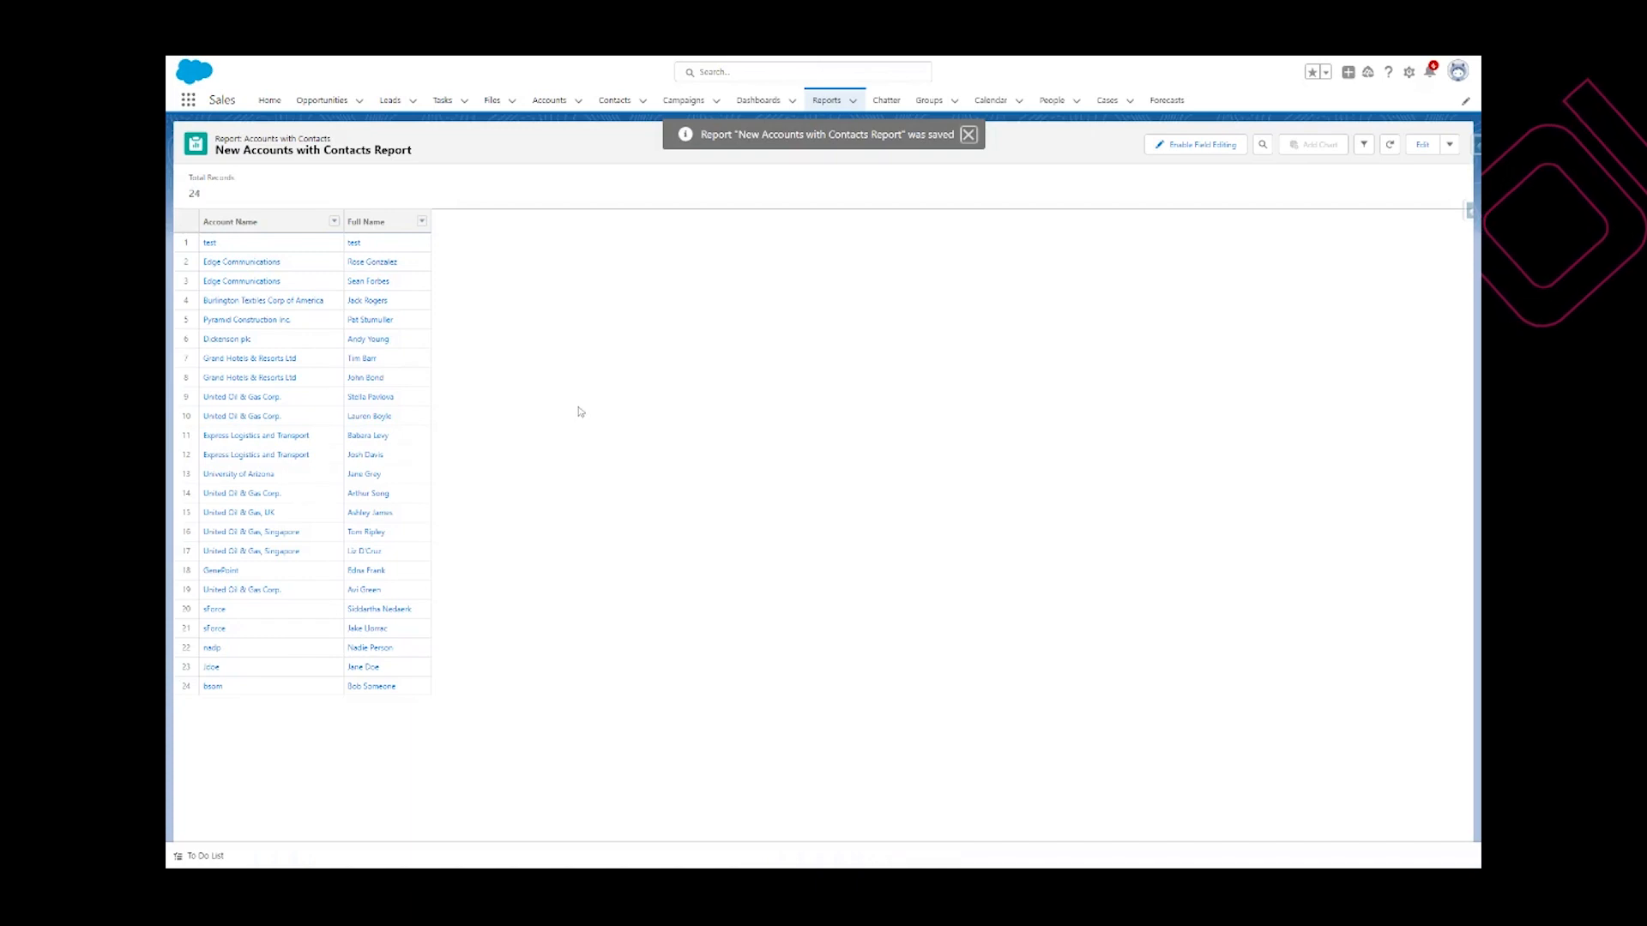
pyautogui.click(969, 135)
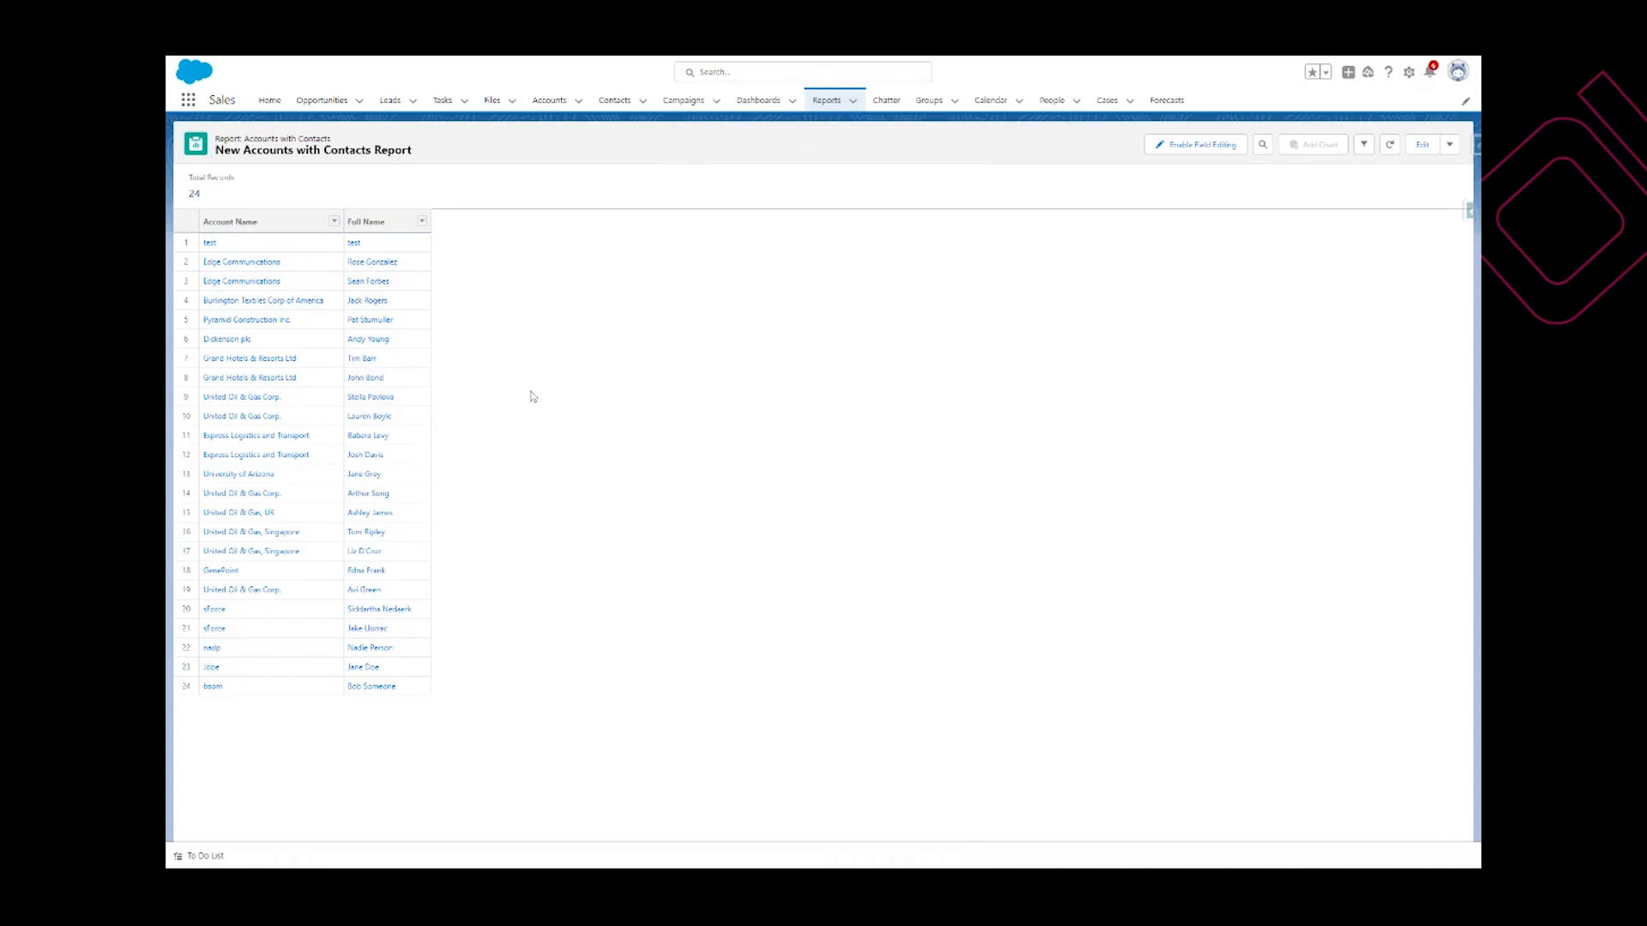
pyautogui.moveTo(574, 388)
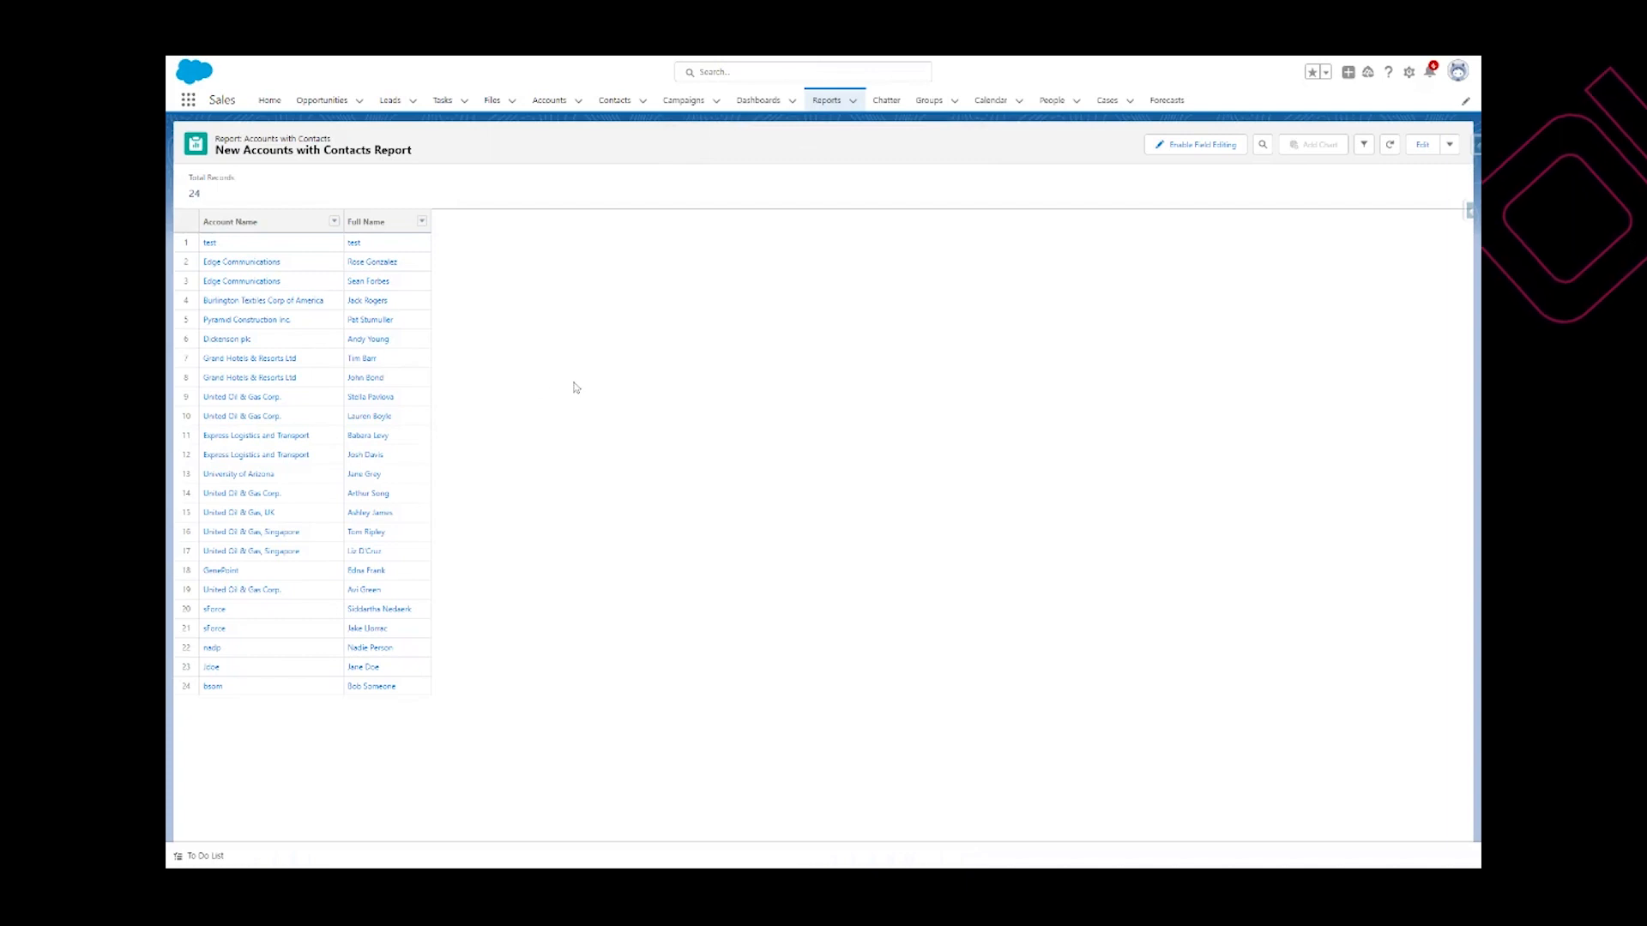
pyautogui.moveTo(591, 387)
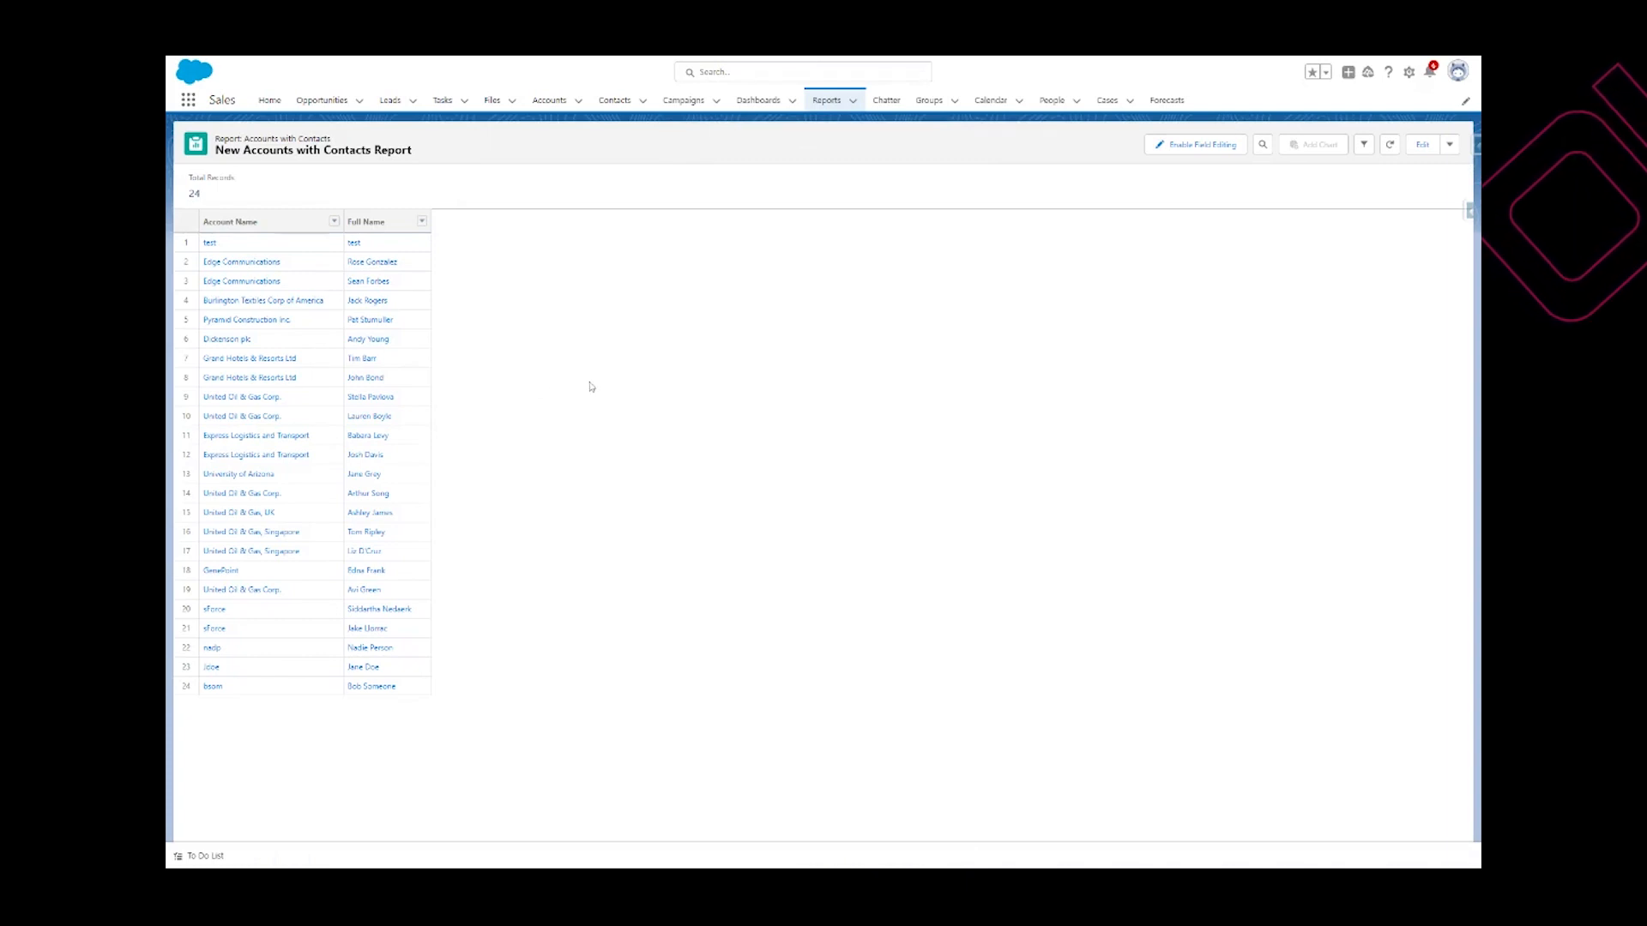
pyautogui.moveTo(589, 362)
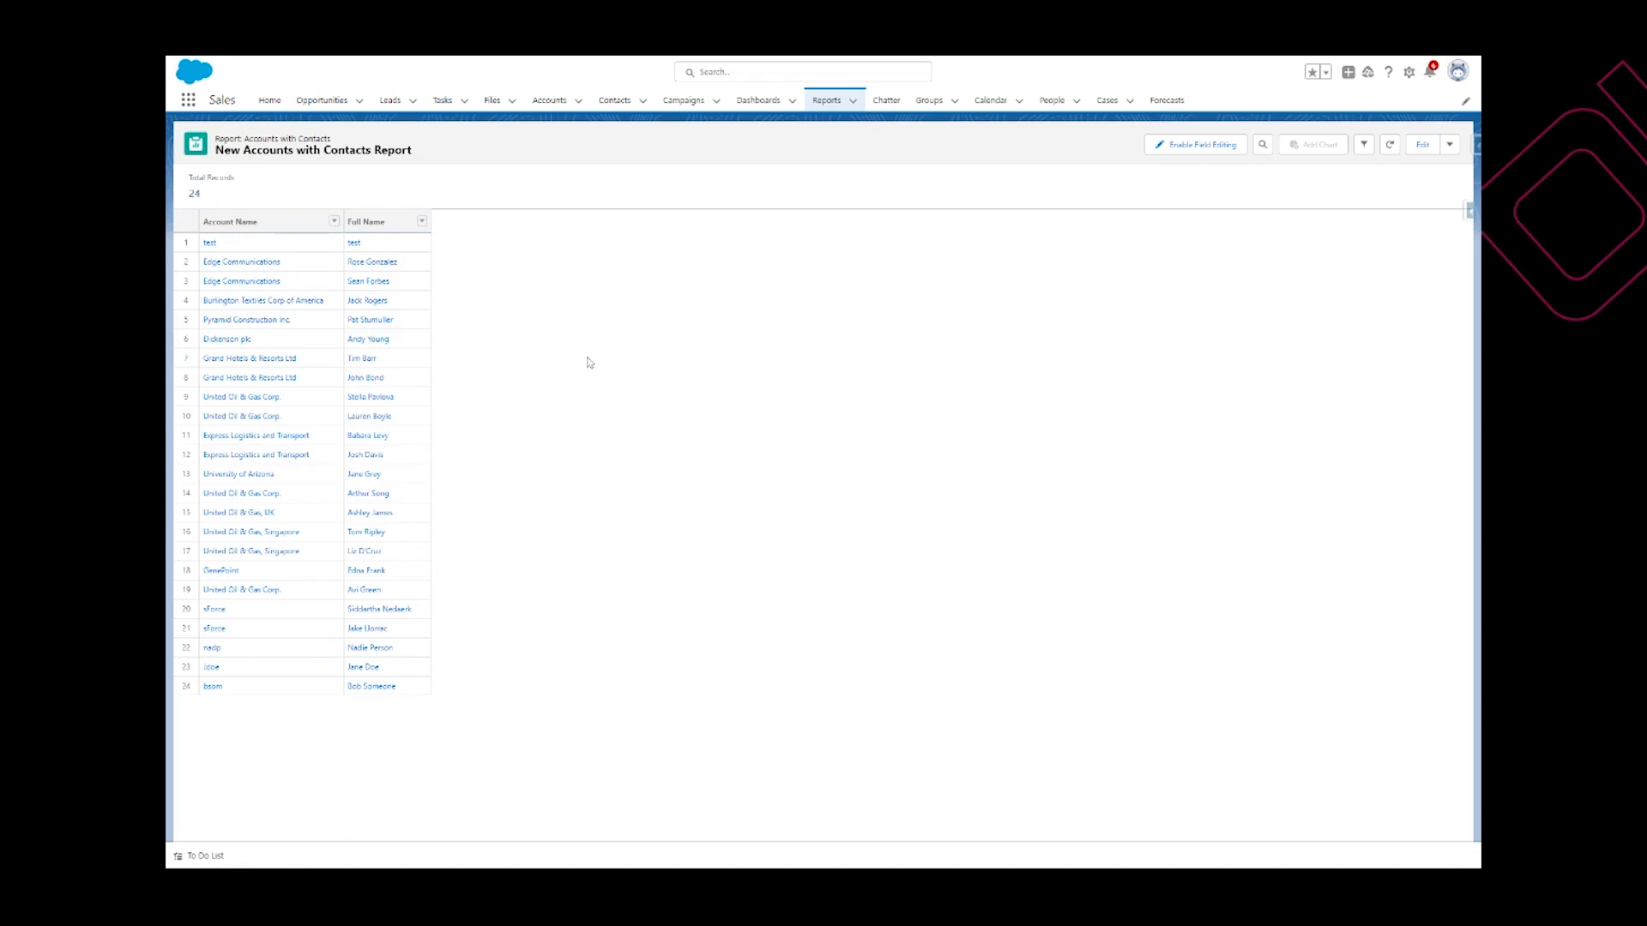